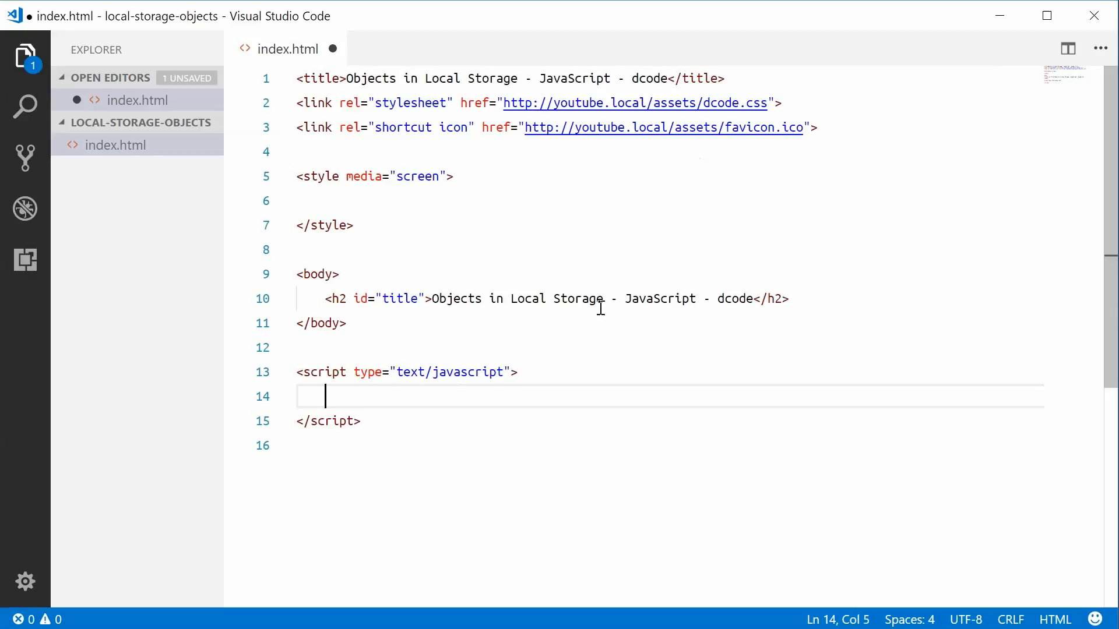
# Define let myObj = { name: "Domenic", age: 56 } inside the script block.
pyautogui.write('let myObj')
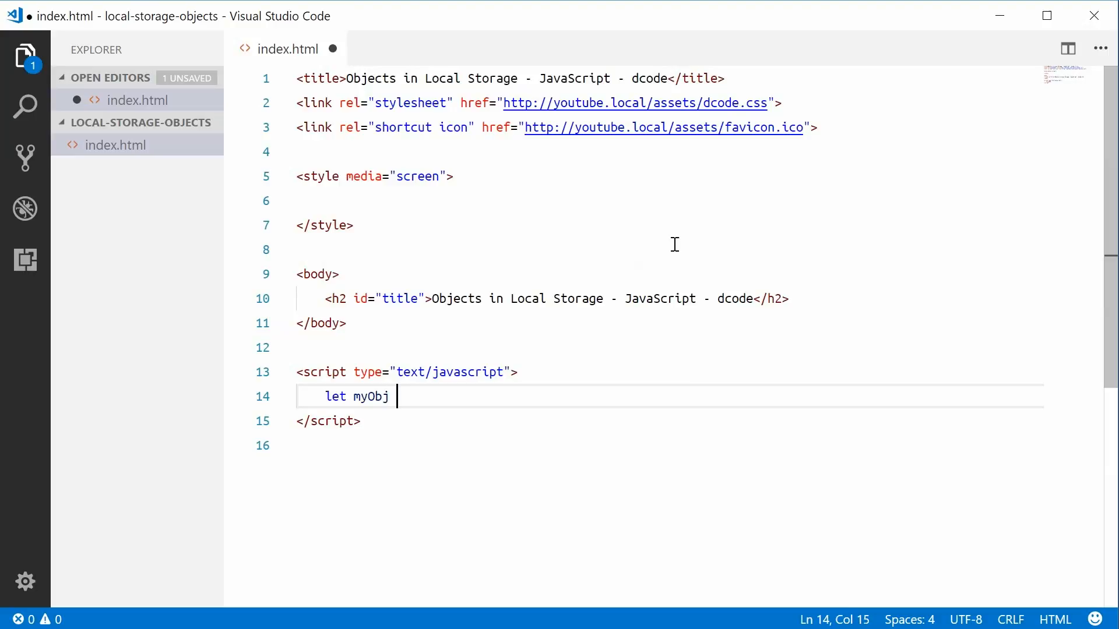
pyautogui.write('=')
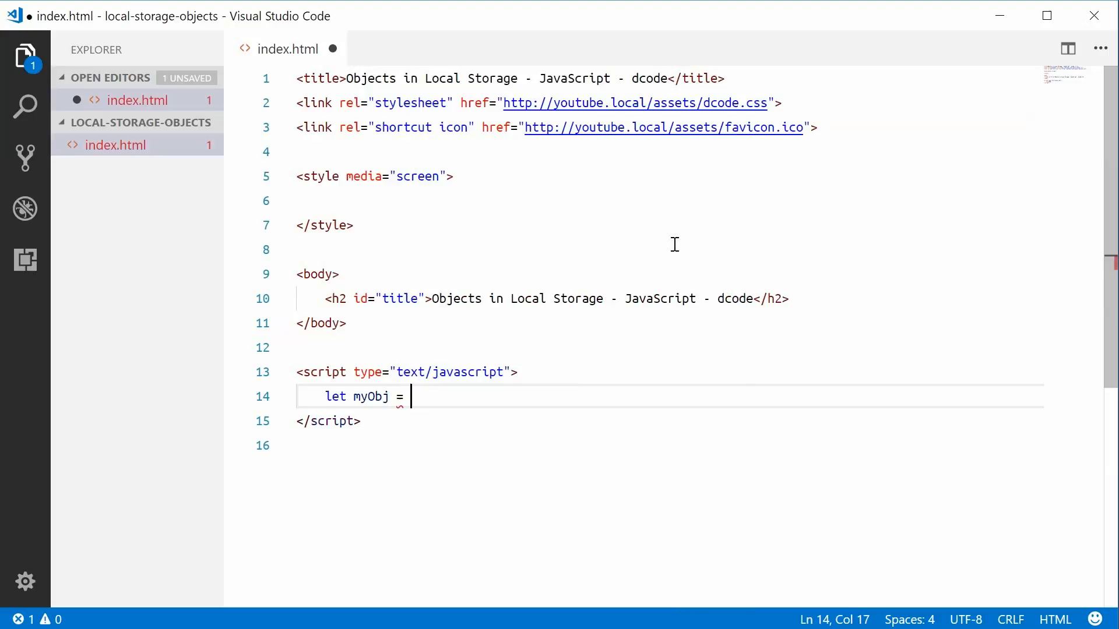
pyautogui.write('{')
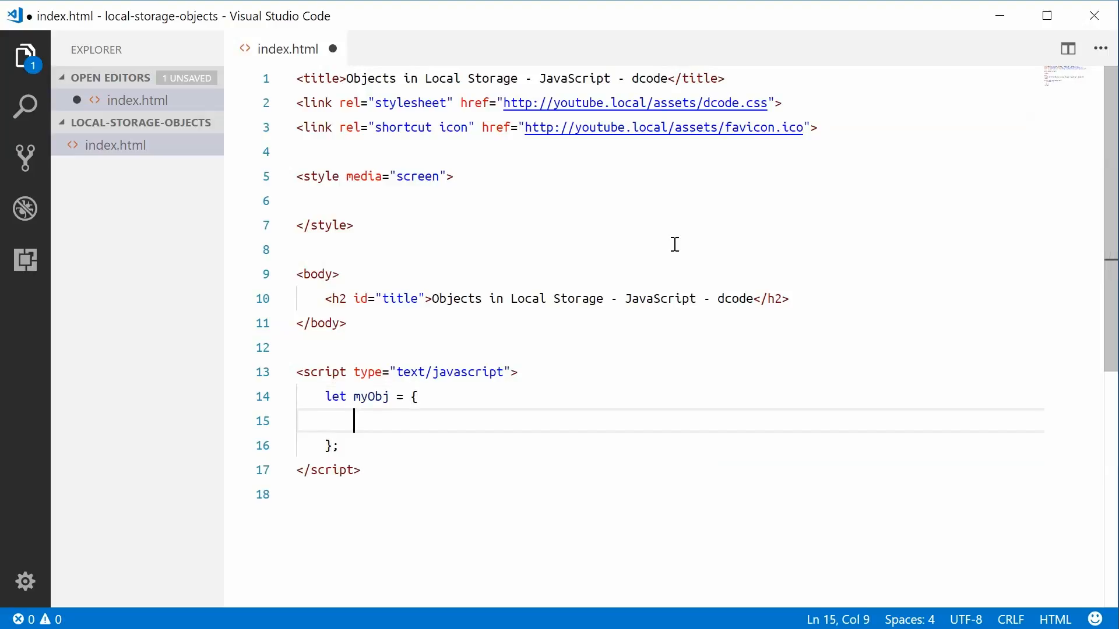
pyautogui.write('name: "')
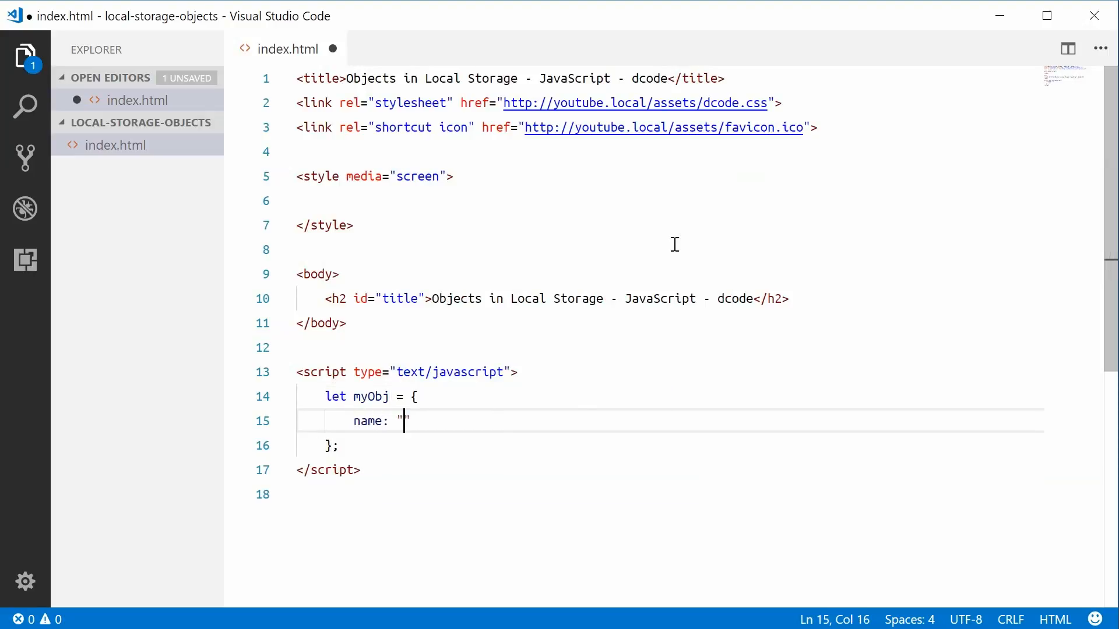
pyautogui.write('Domenic')
pyautogui.write('a')
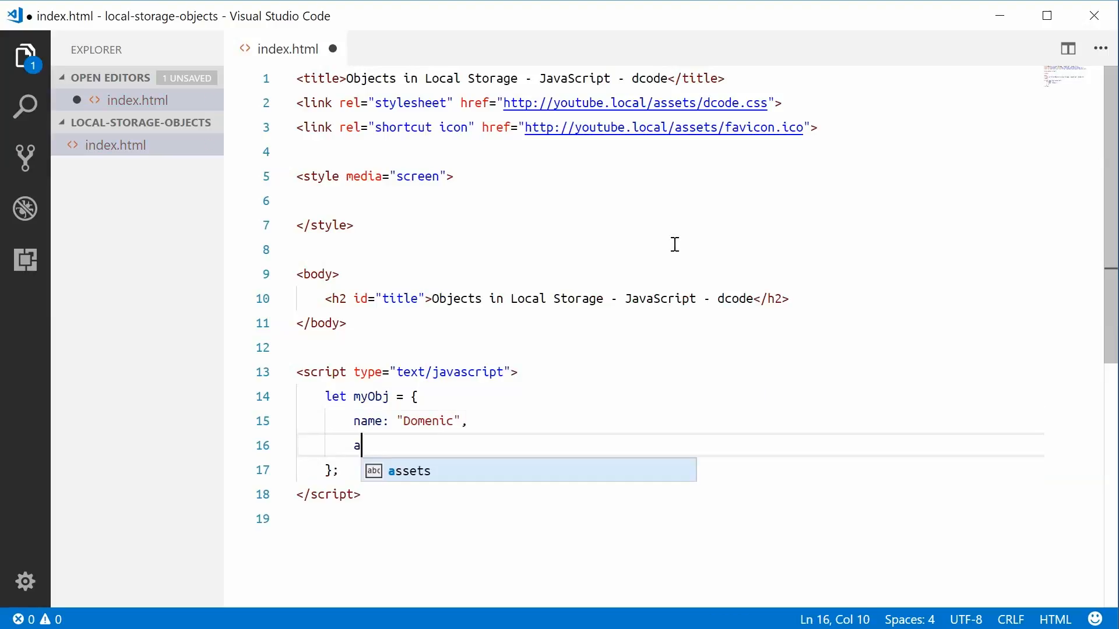
pyautogui.write('ge: 56')
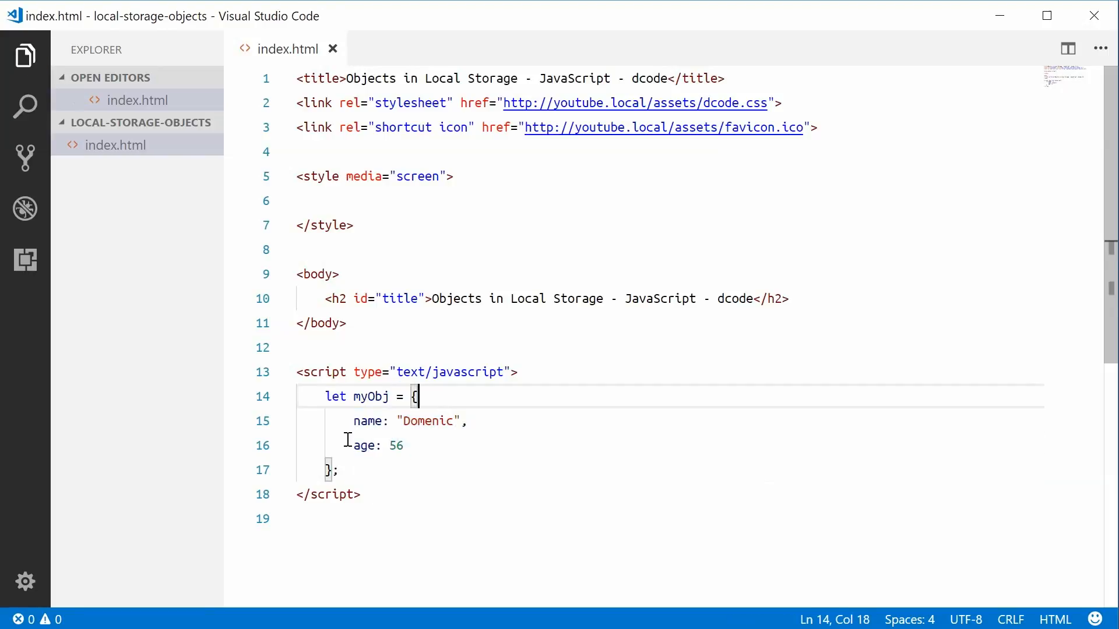
pyautogui.click(341, 470)
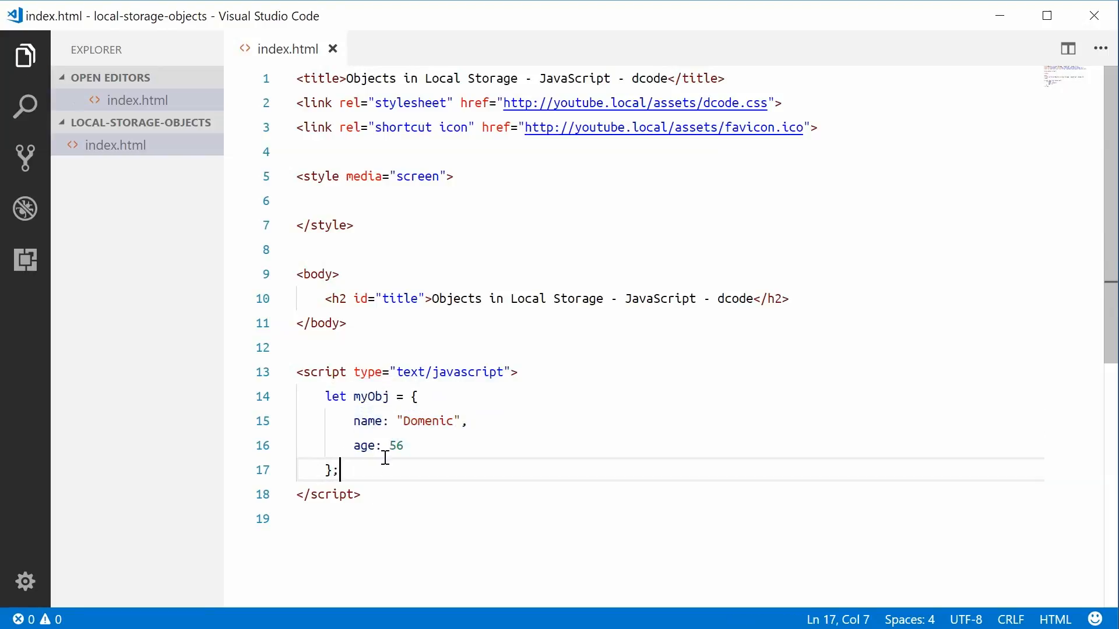
# Add localStorage.setItem("myObj", myObj); below the object, save, and begin a console. line.
pyautogui.press('Enter')
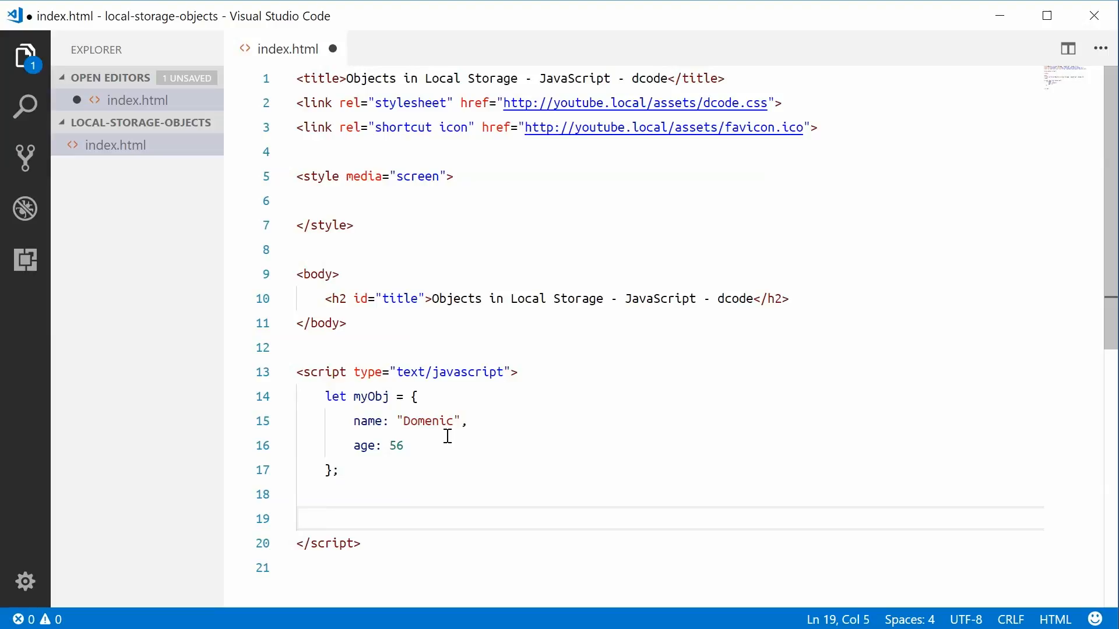
pyautogui.write('local')
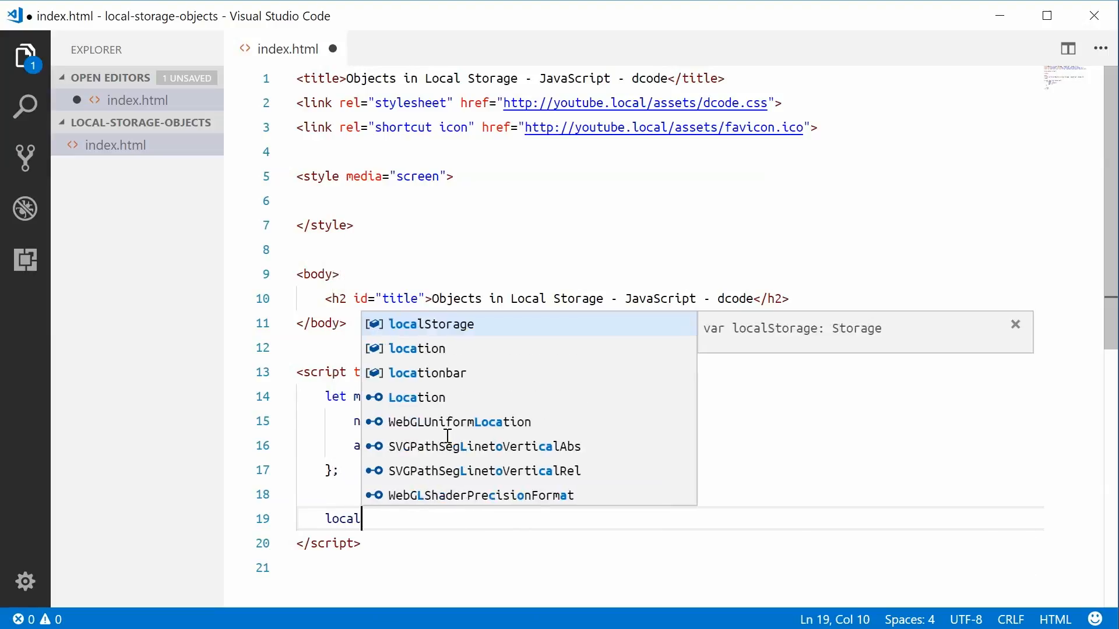
pyautogui.press('Tab')
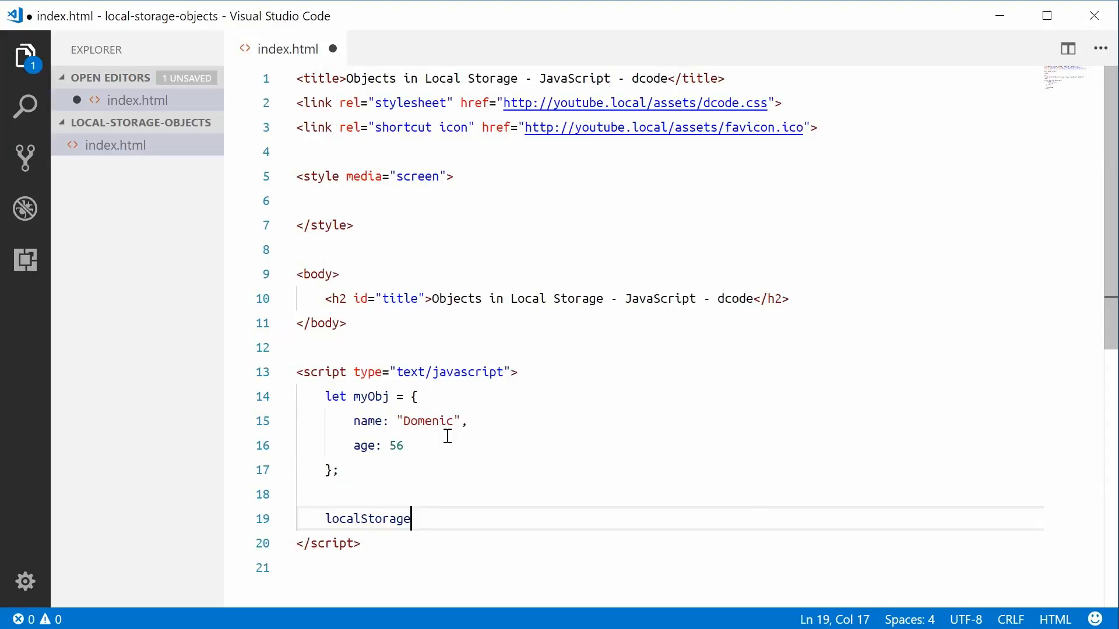
pyautogui.write('.setItem(')
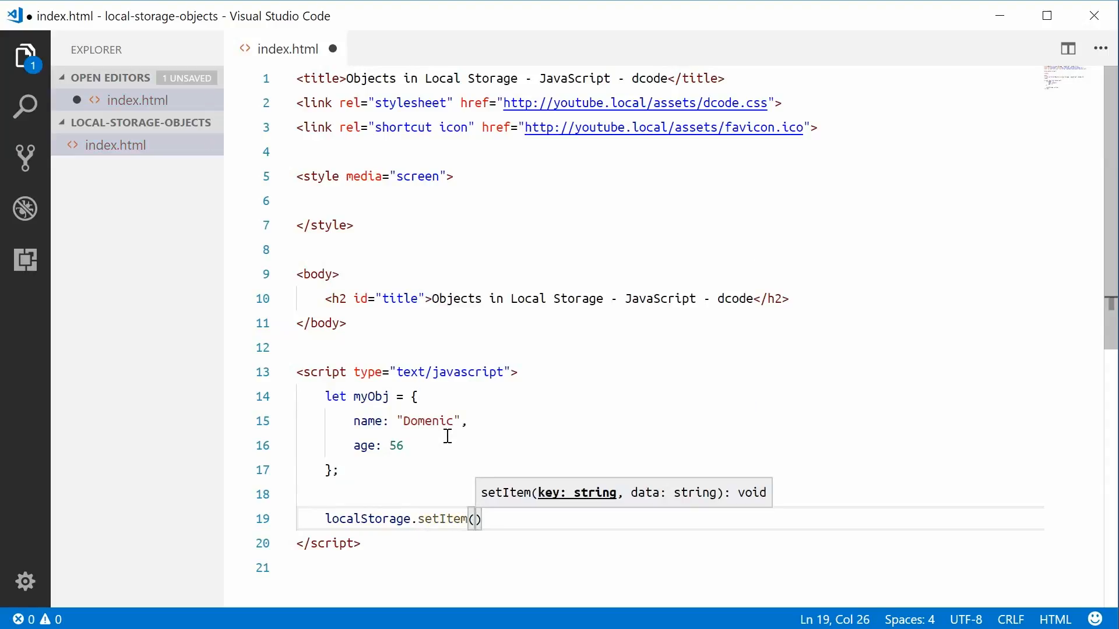
pyautogui.write('"')
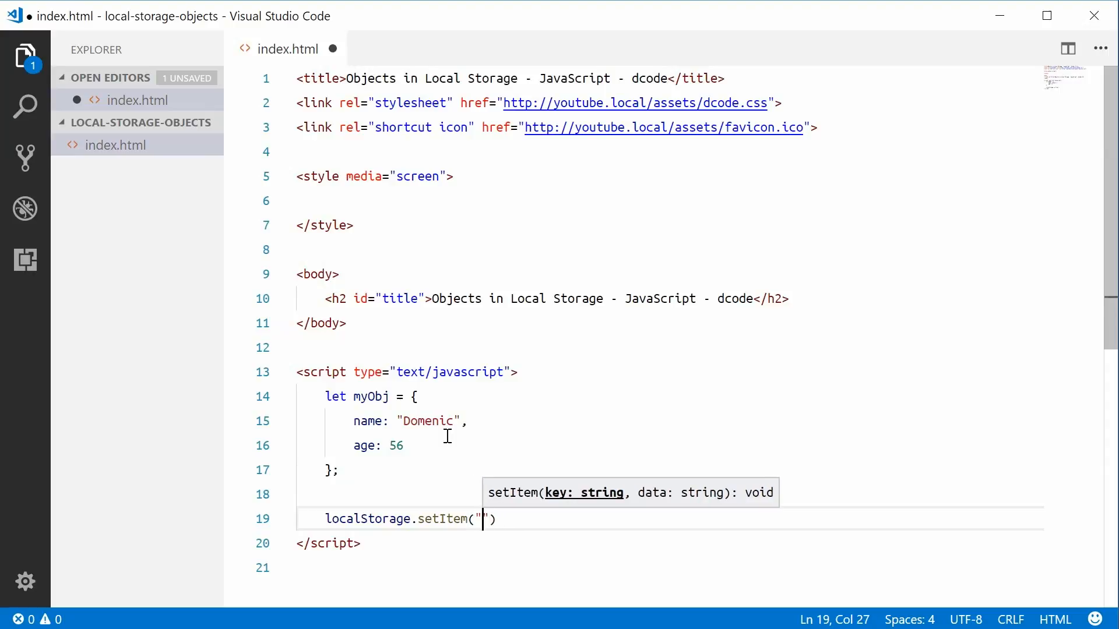
pyautogui.write('my')
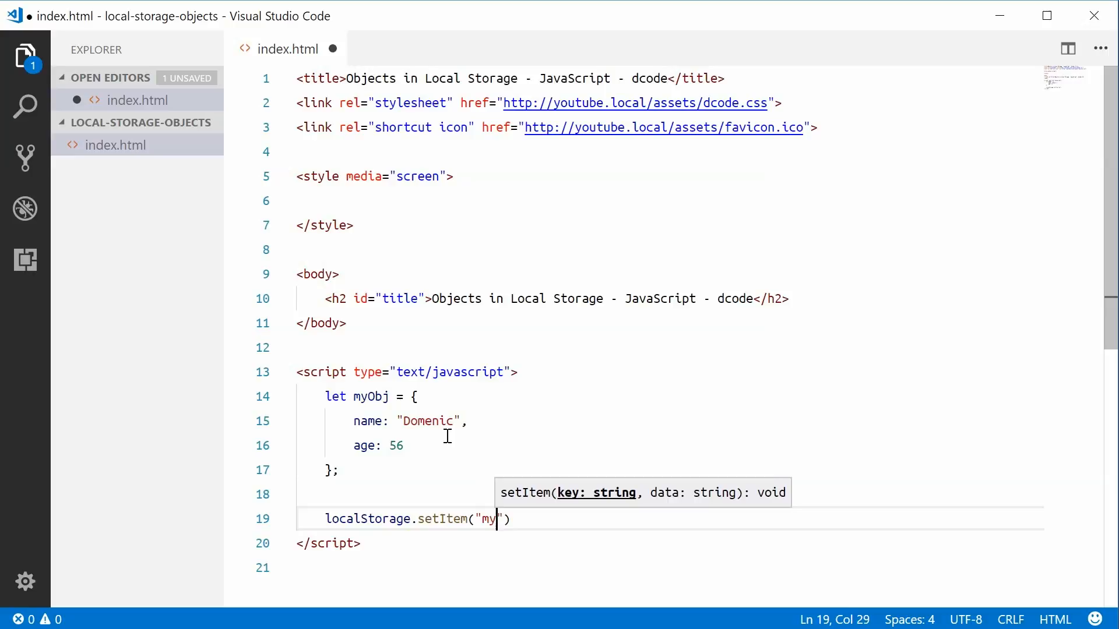
pyautogui.write('Obj')
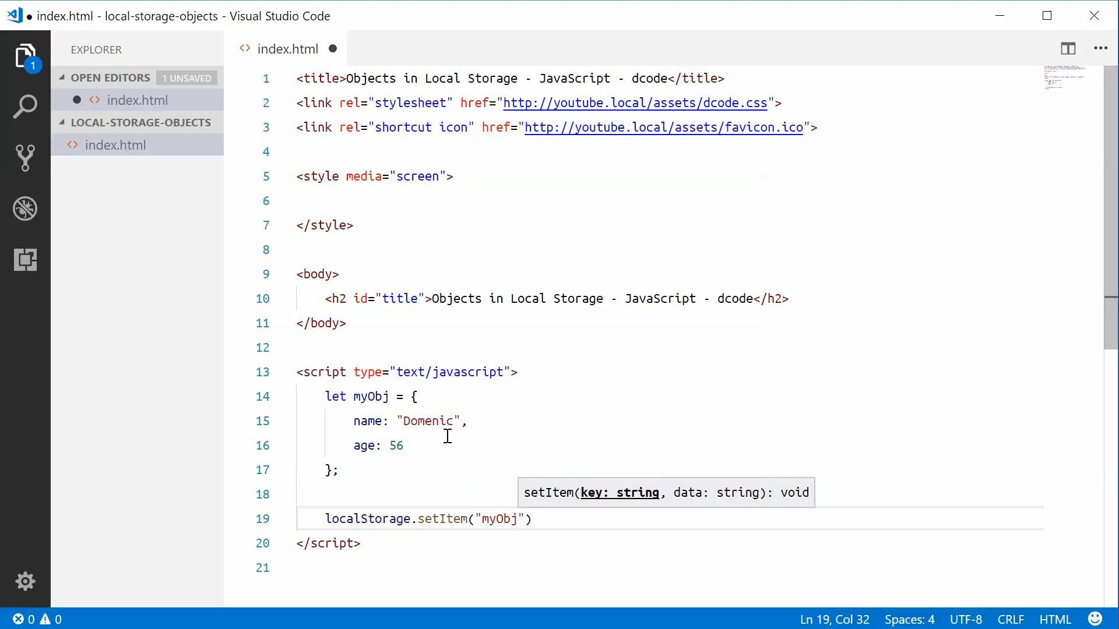
pyautogui.write(',')
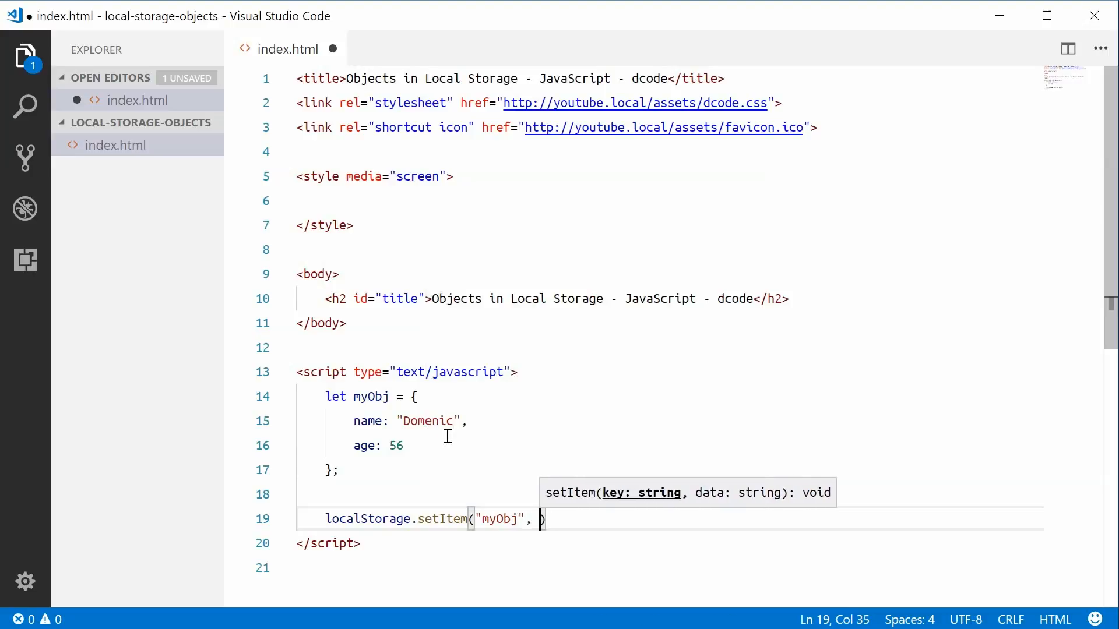
pyautogui.write('m')
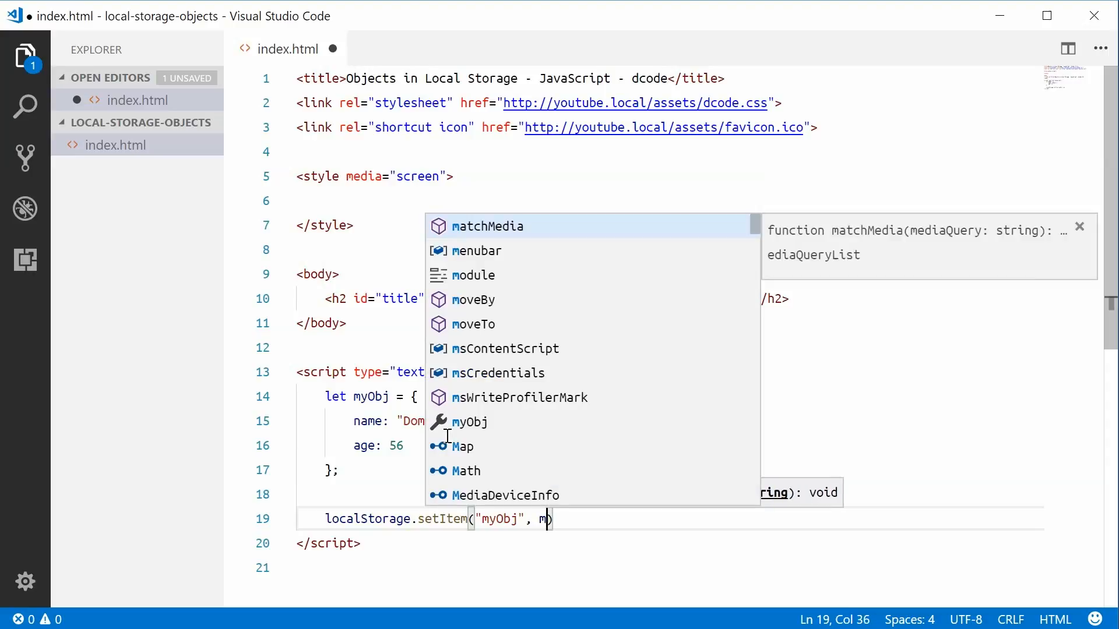
pyautogui.write('yObj);')
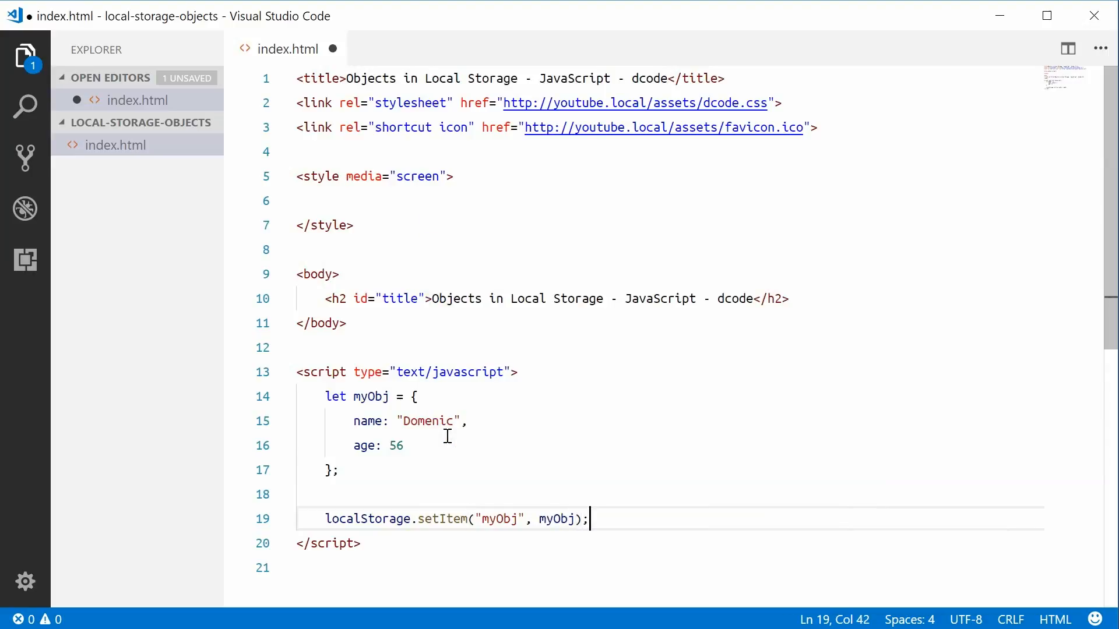
pyautogui.press('ctrl+s')
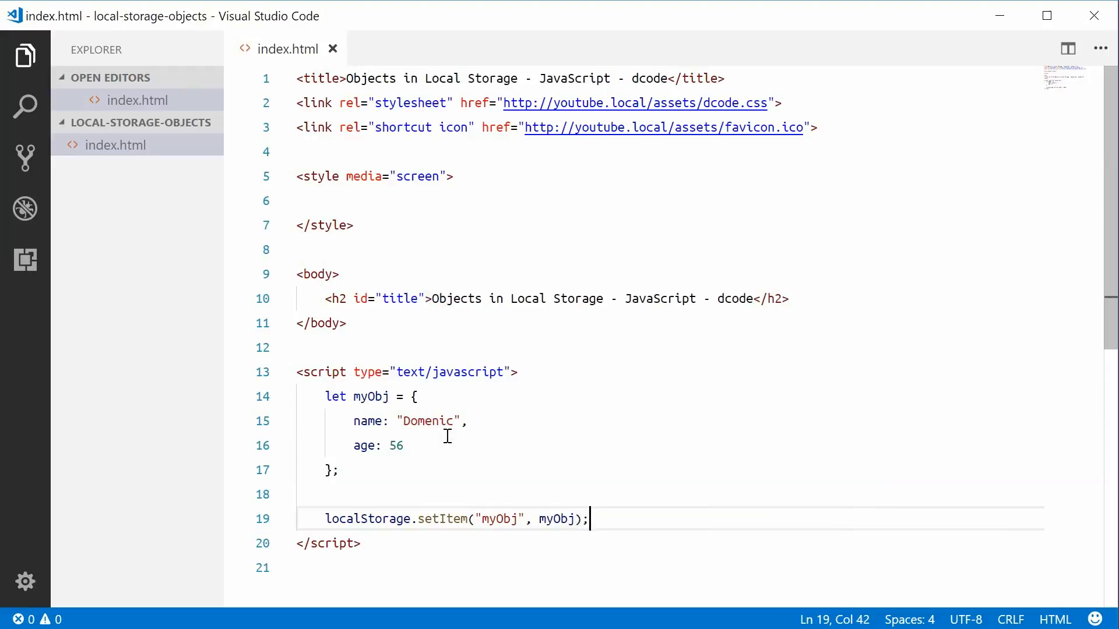
pyautogui.write('console.')
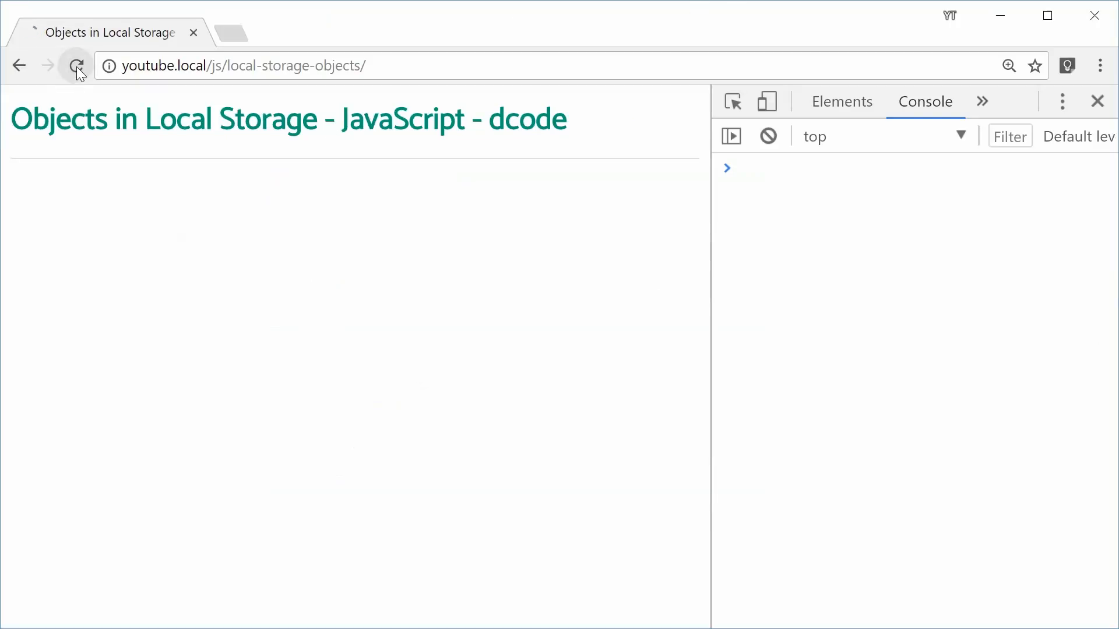
# Reload the page and expand the logged Storage object showing myObj as "[object Object]".
pyautogui.click(77, 65)
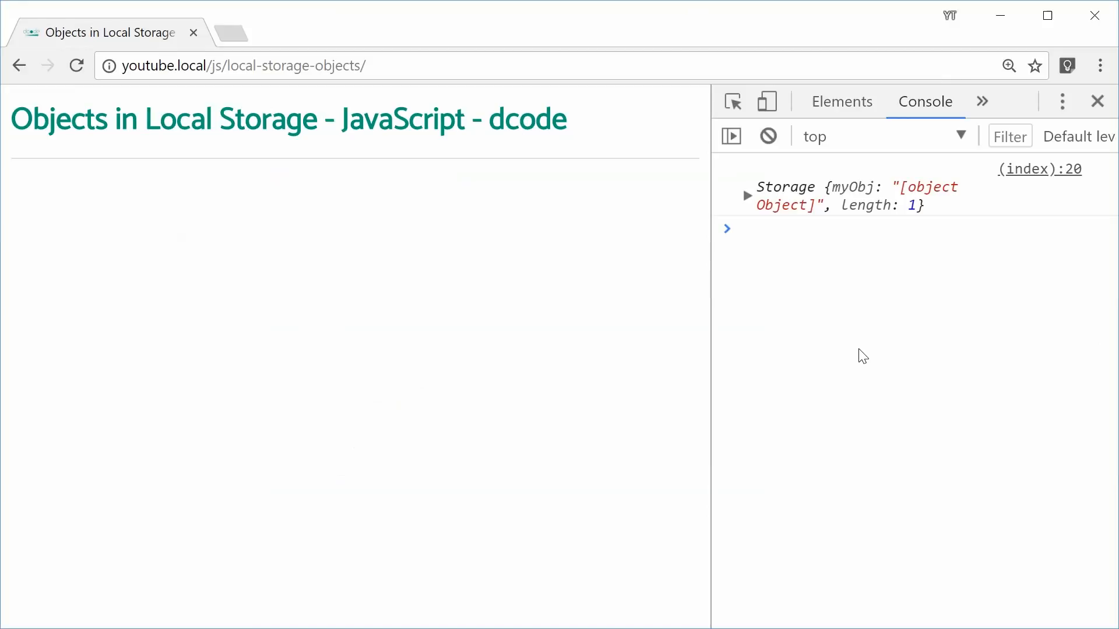
pyautogui.click(748, 194)
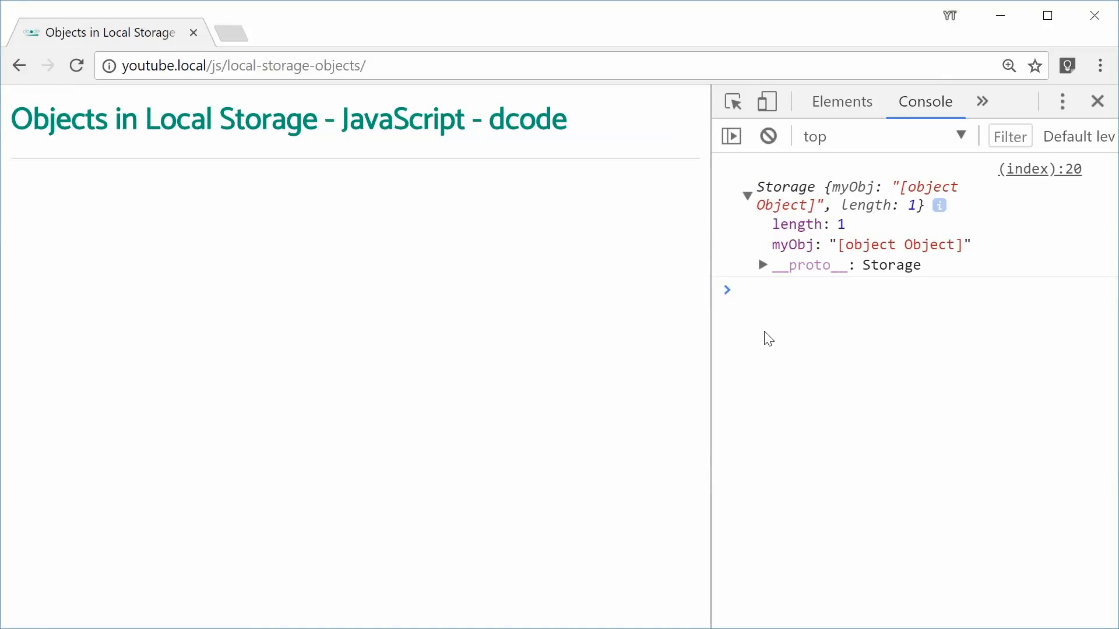
pyautogui.moveTo(792, 257)
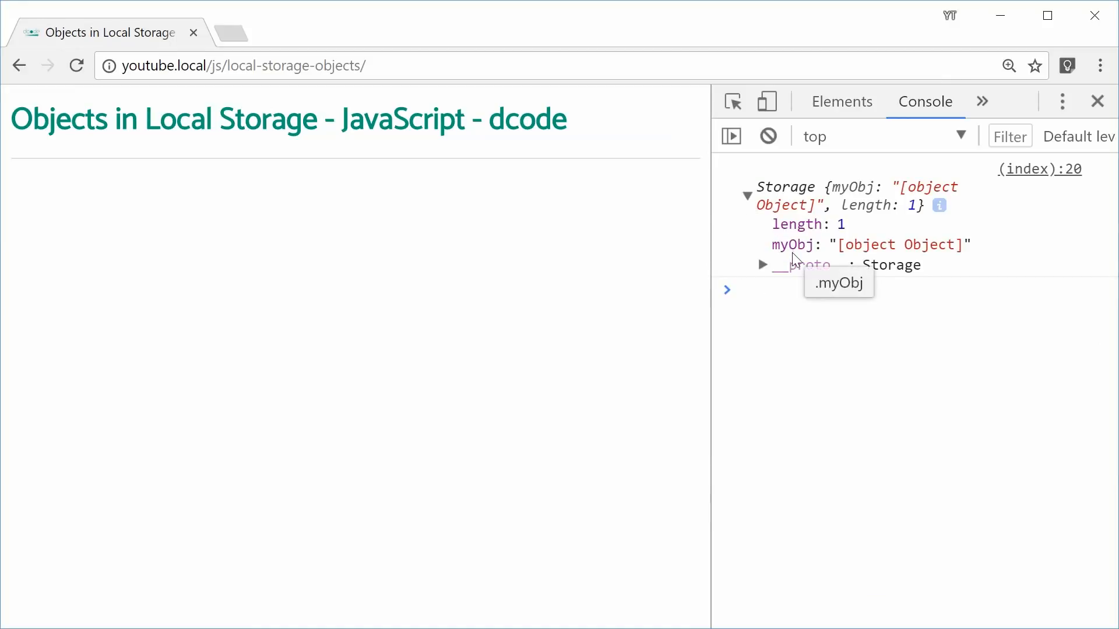
pyautogui.moveTo(892, 257)
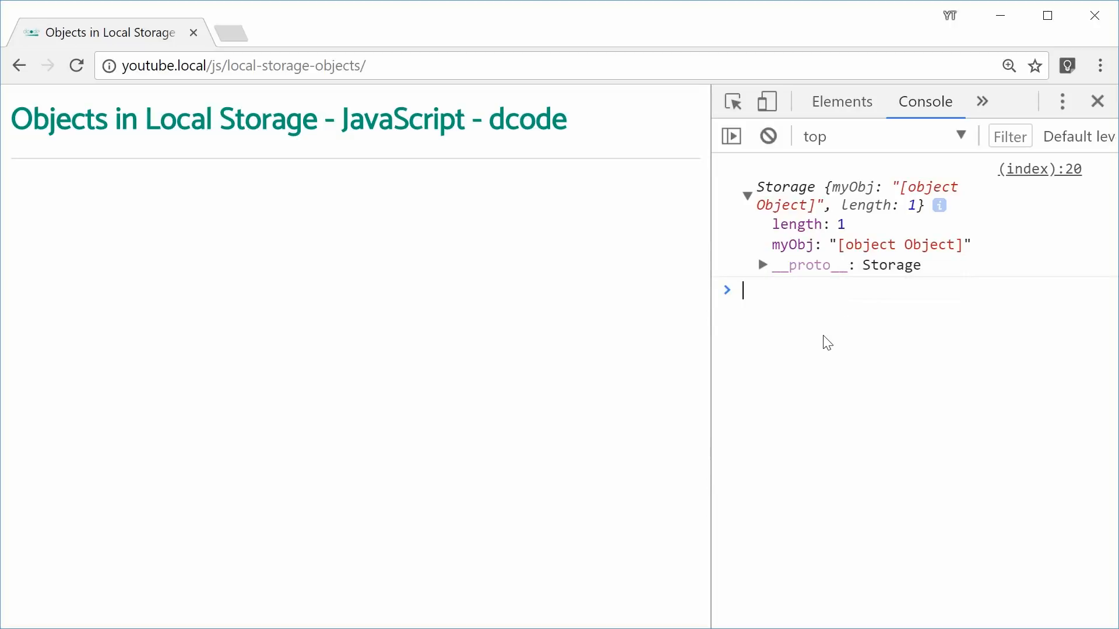
# Run localStorage.getItem("myObj") in the console, returning "[object Object]".
pyautogui.write('localStorage')
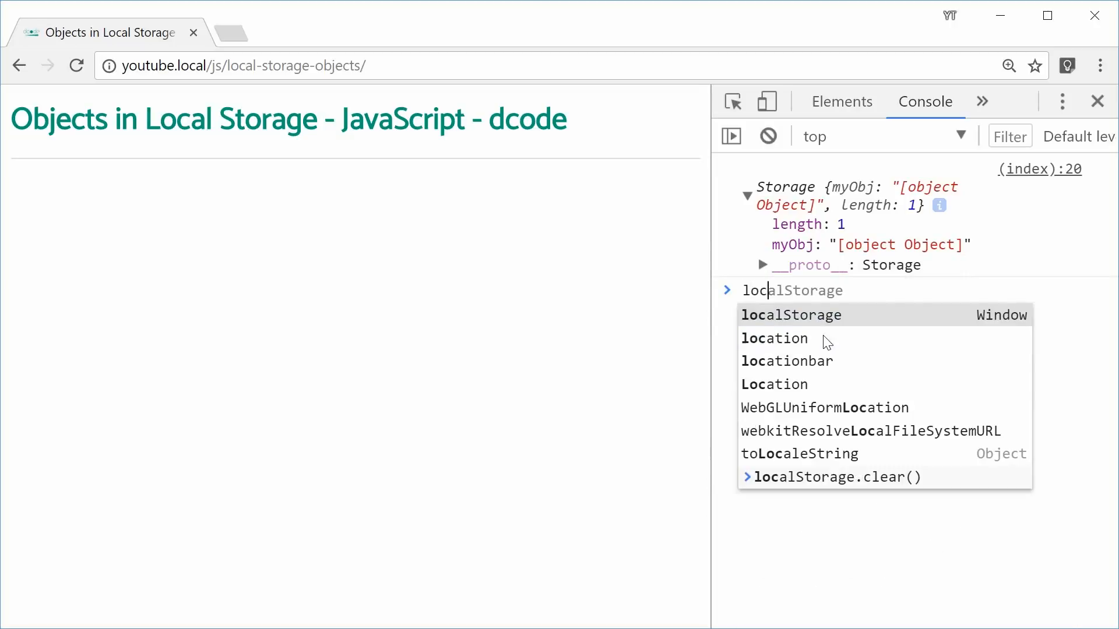
pyautogui.write('.getItem')
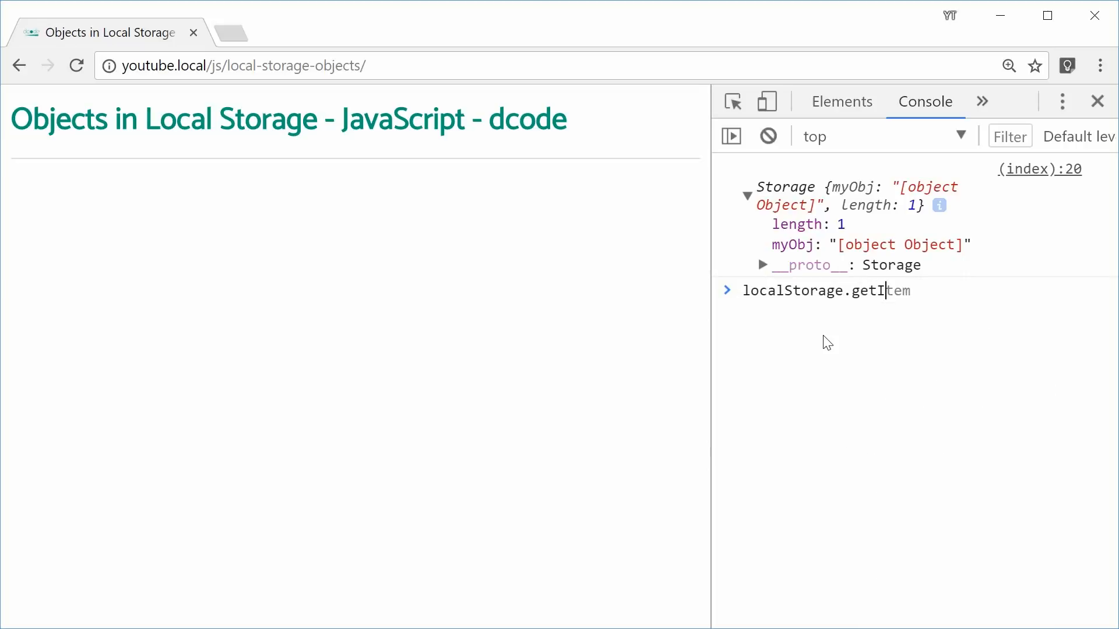
pyautogui.write('("myOb')
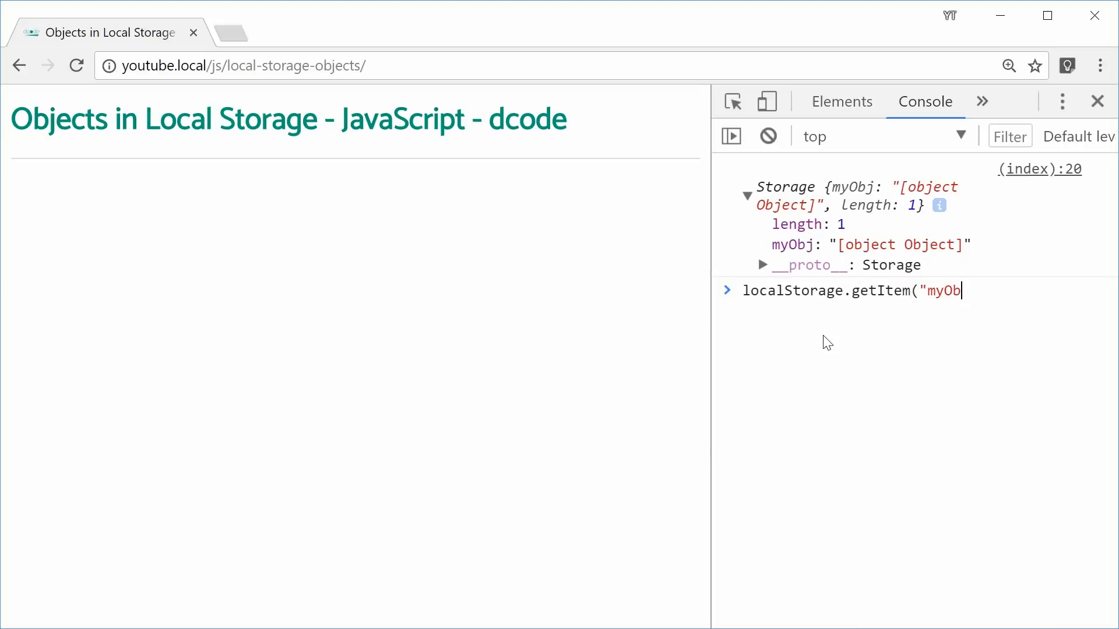
pyautogui.write('j");')
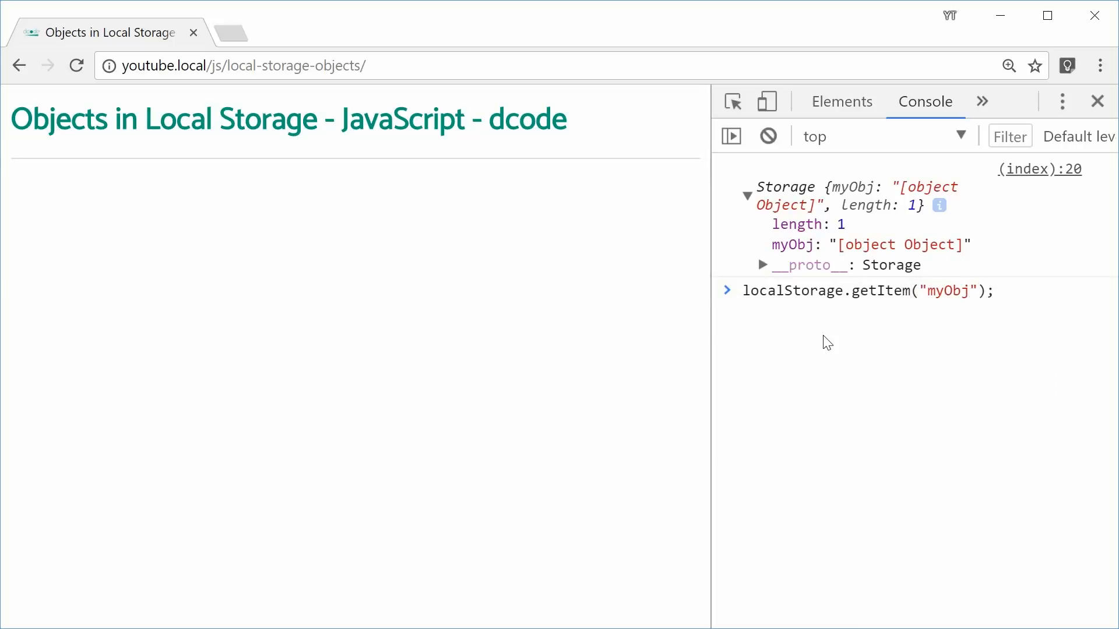
pyautogui.press('Enter')
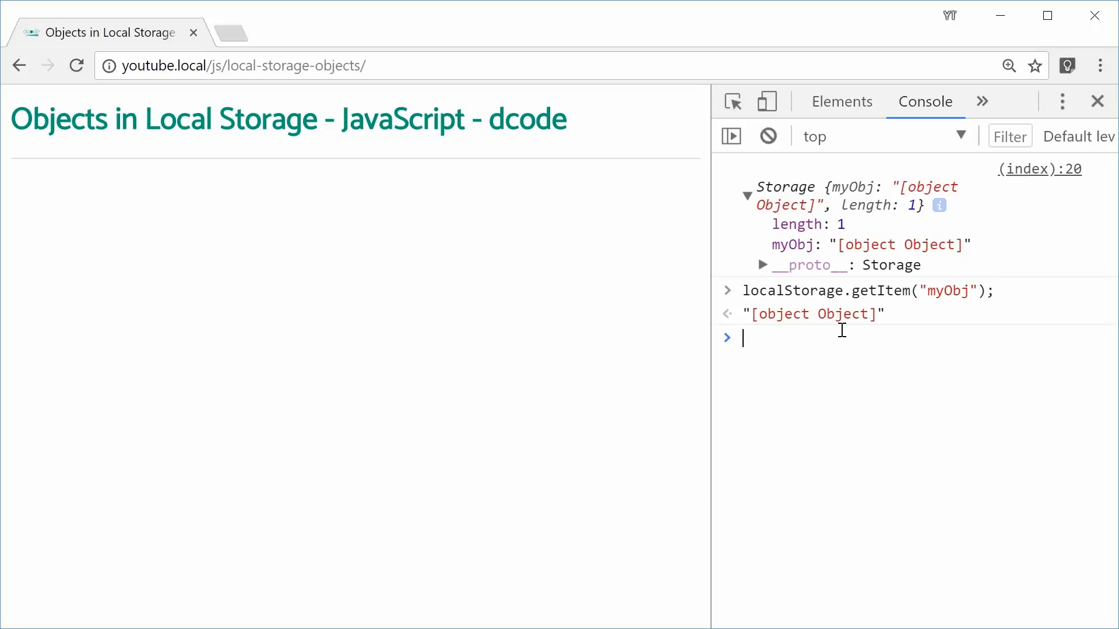
# Run localStorage.getItem("myObj").name in the console, returning undefined.
pyautogui.write('localStorage.getItem("myObj").nam')
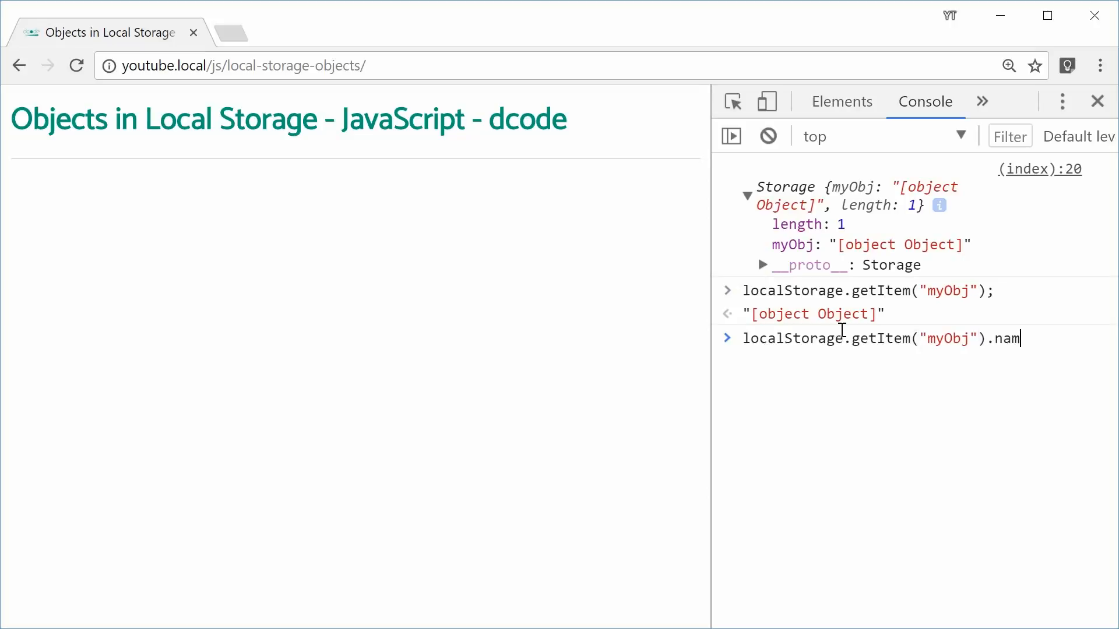
pyautogui.write('e;')
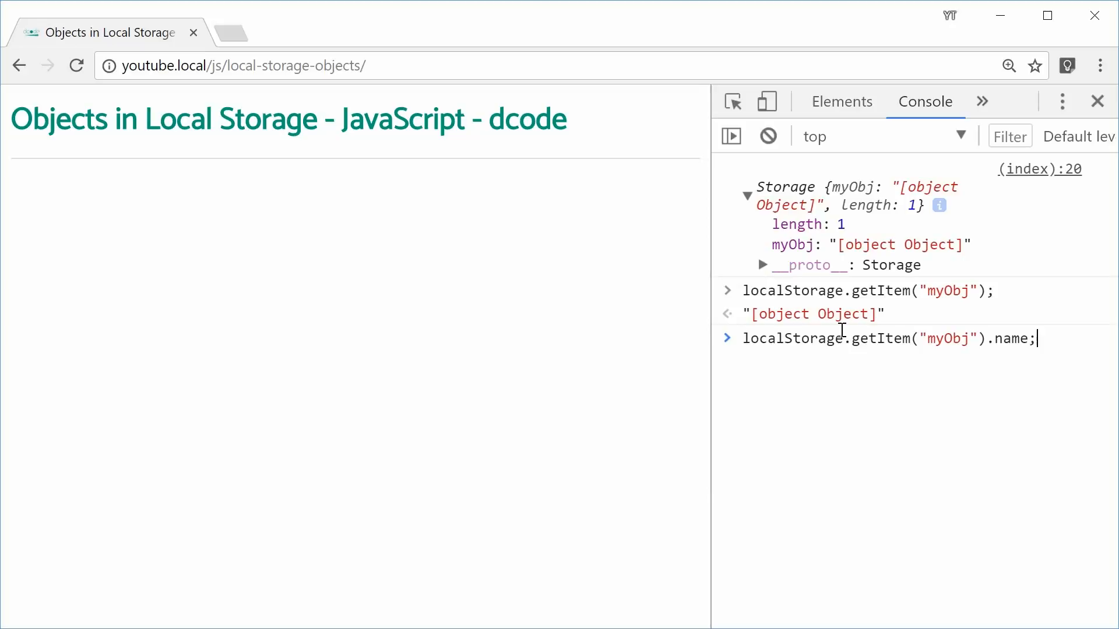
pyautogui.press('Enter')
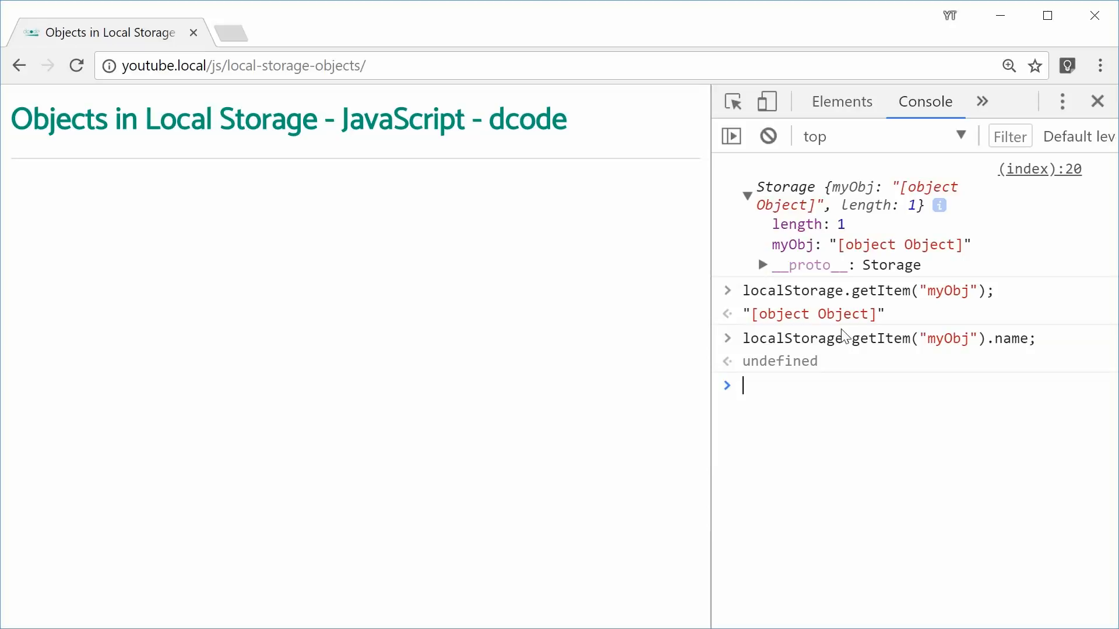
pyautogui.doubleClick(899, 245)
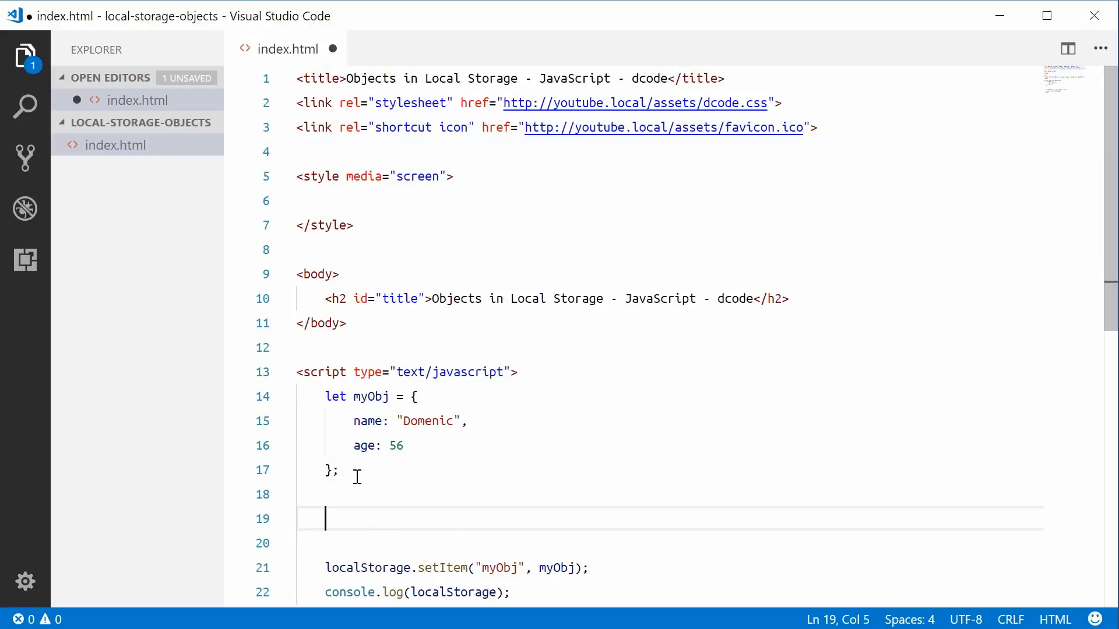
# Add let myObj_serialized = JSON.stringify(myObj); and save the script.
pyautogui.write('let')
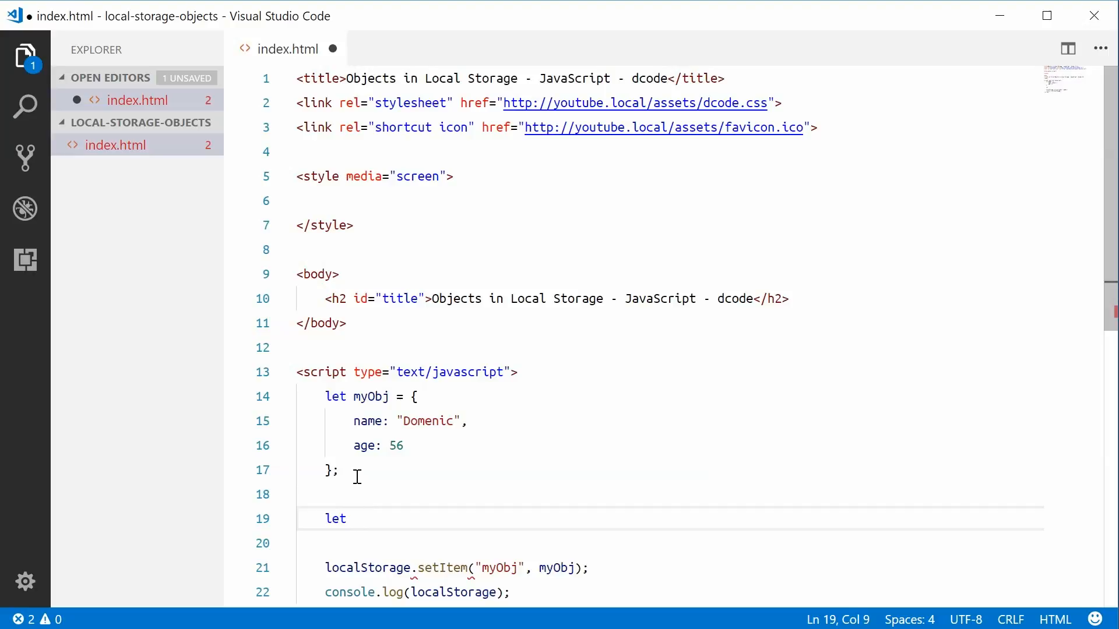
pyautogui.write('myObj')
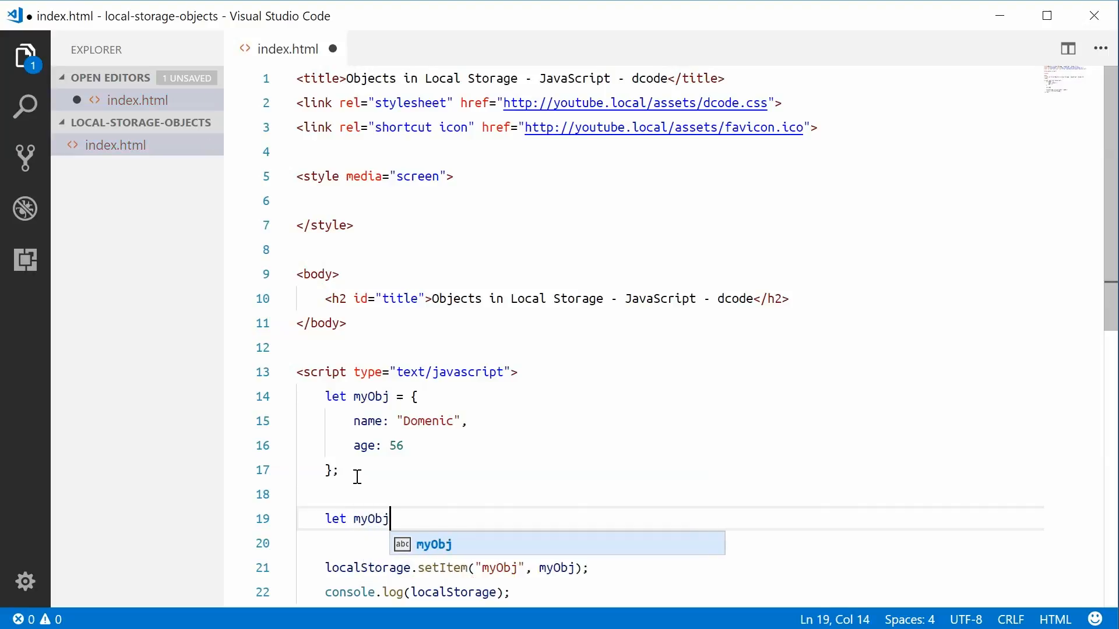
pyautogui.write('_se')
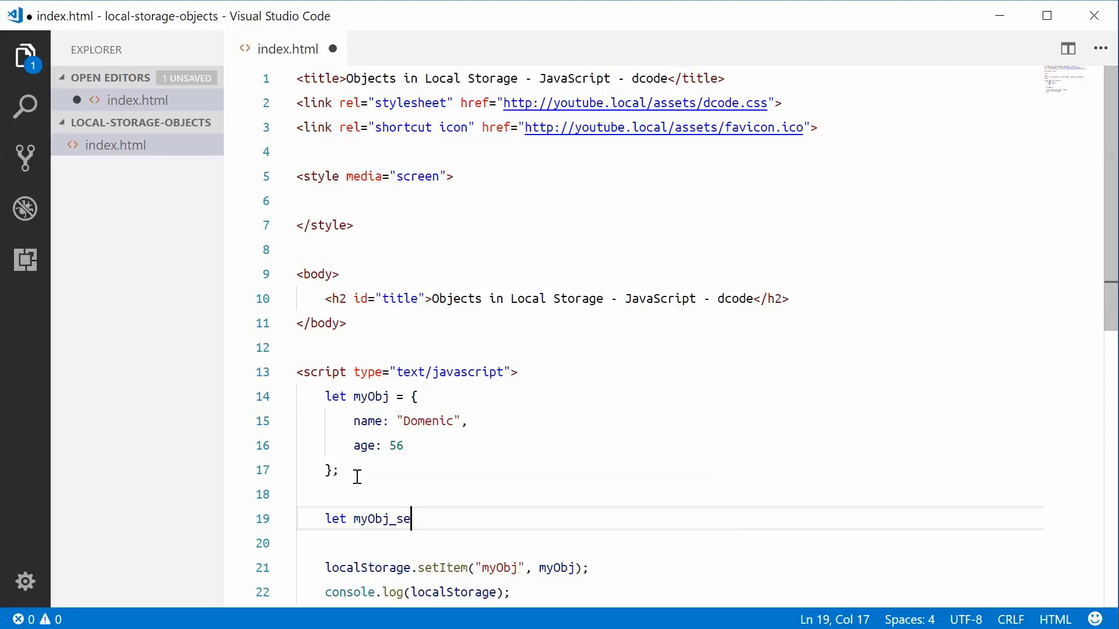
pyautogui.write('rialized')
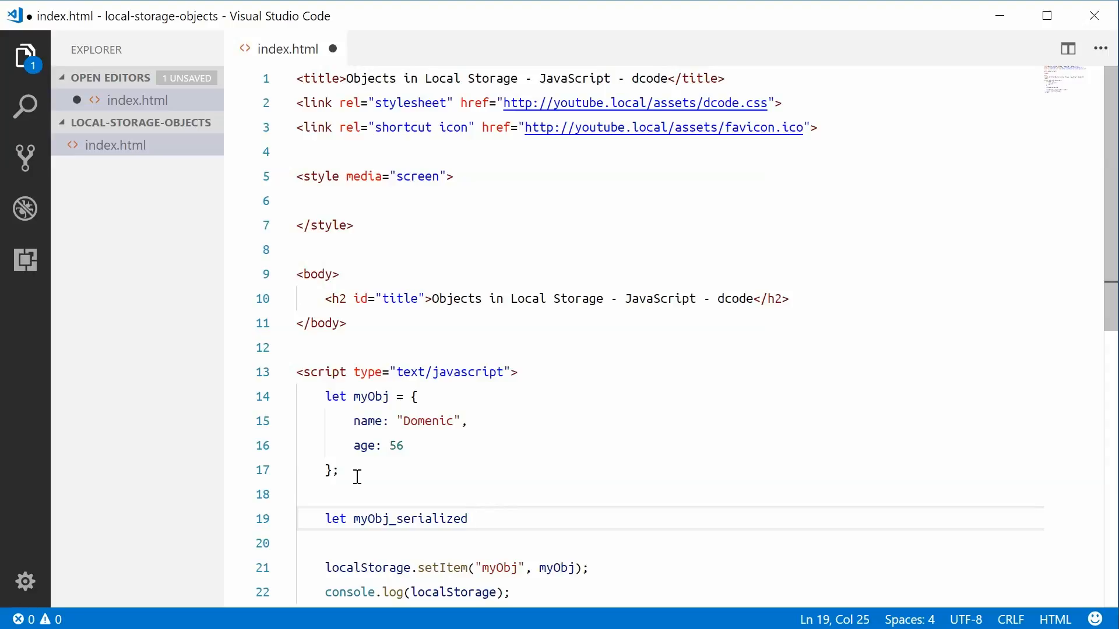
pyautogui.write('=')
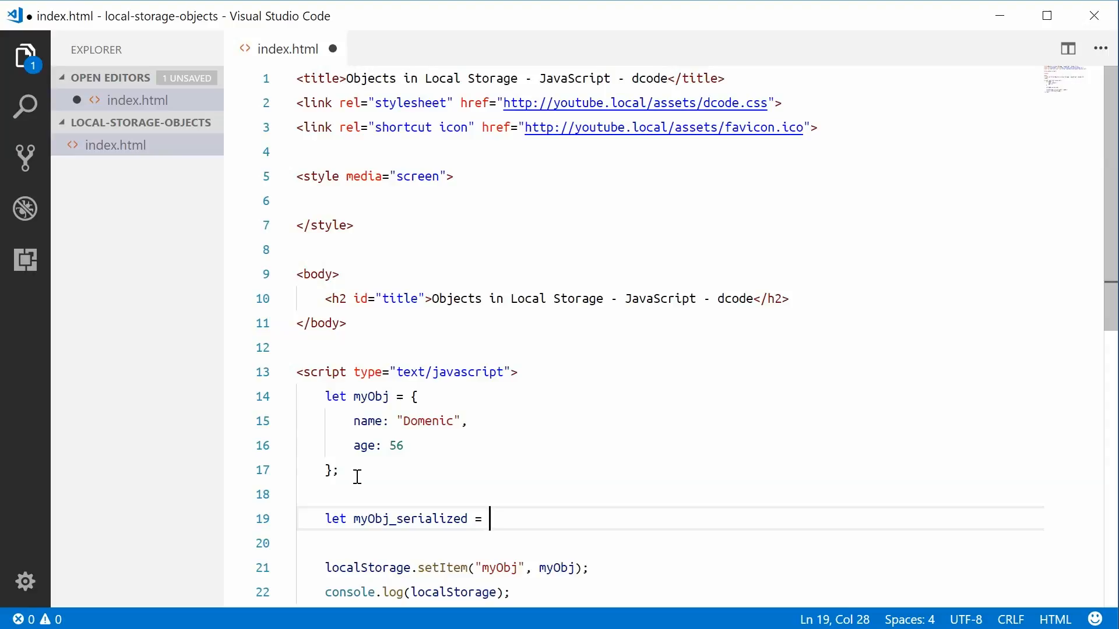
pyautogui.write('JSON.')
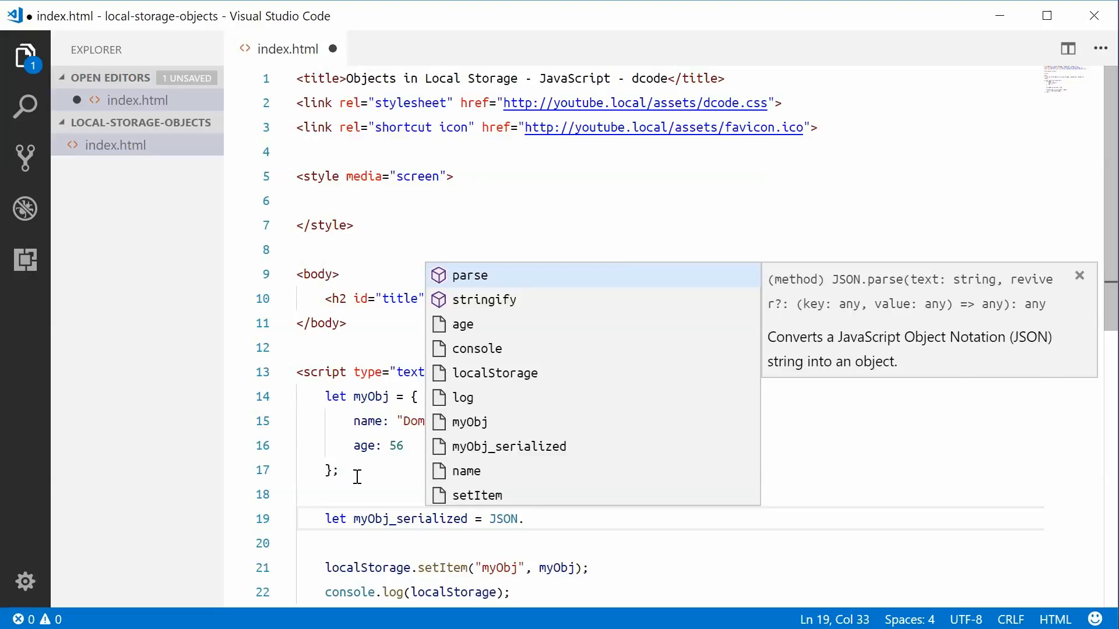
pyautogui.write('stringify')
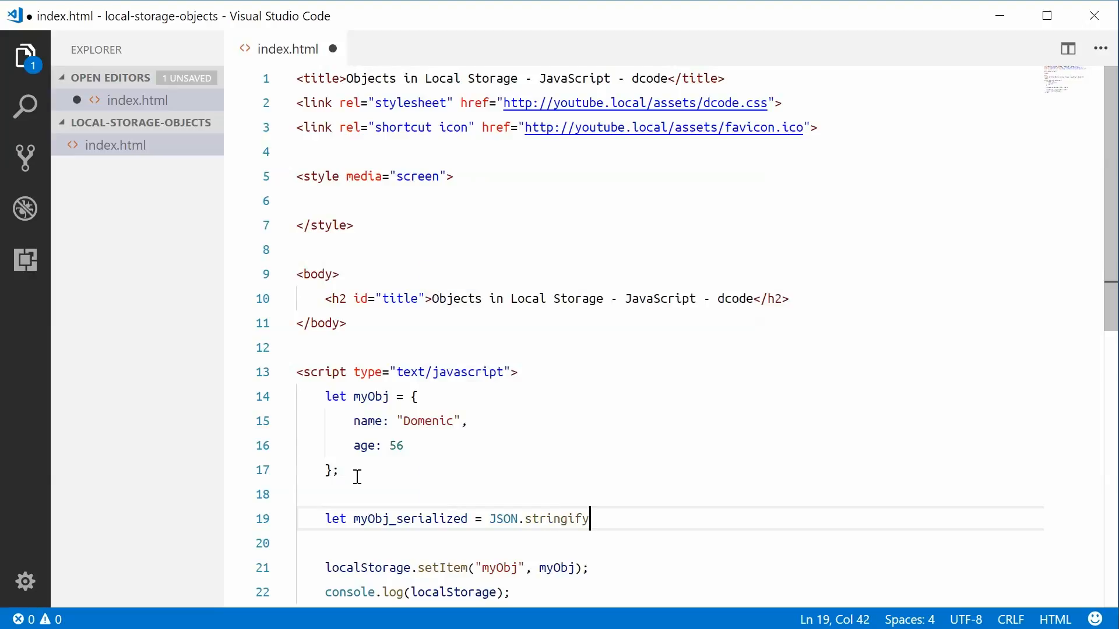
pyautogui.write('(myObj);')
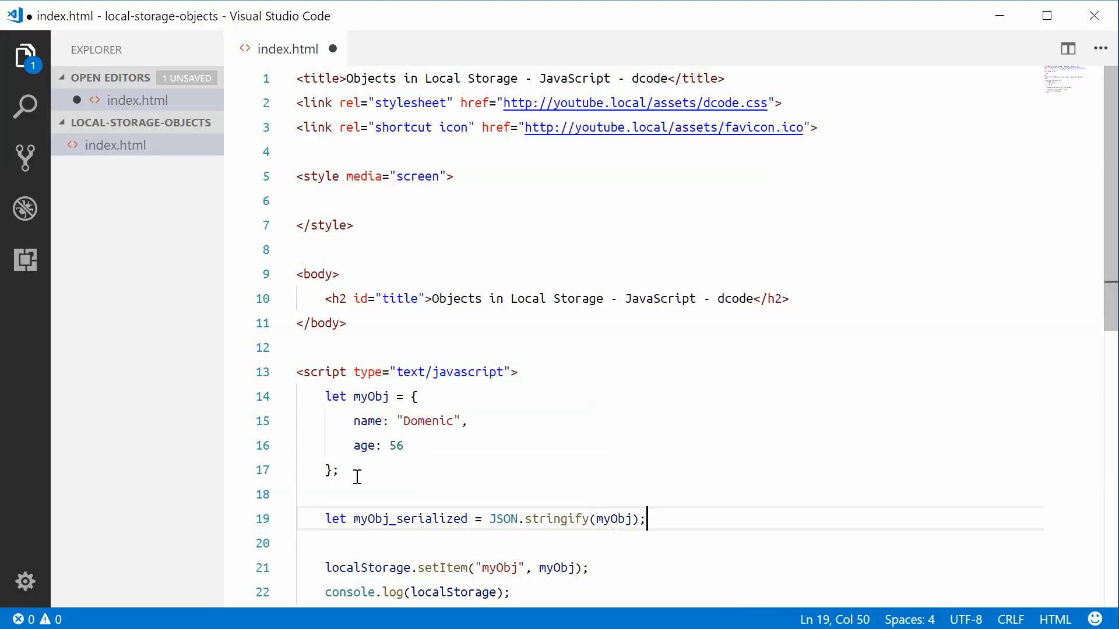
pyautogui.press('ctrl+s')
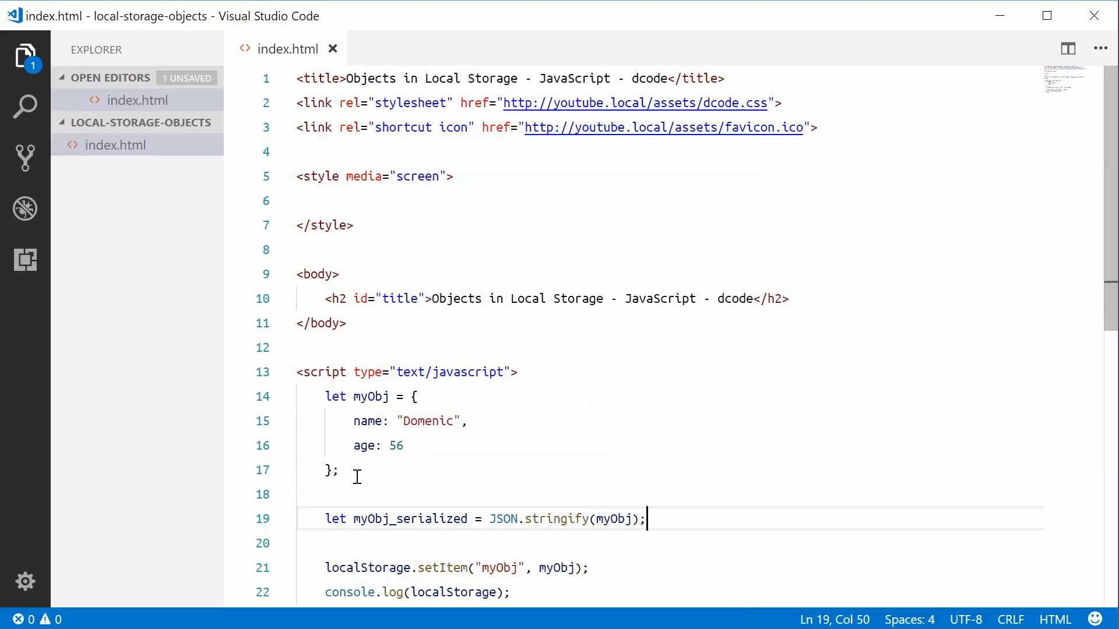
# Add console.log(myObj_serialized) below the stringify line.
pyautogui.scroll(-3)
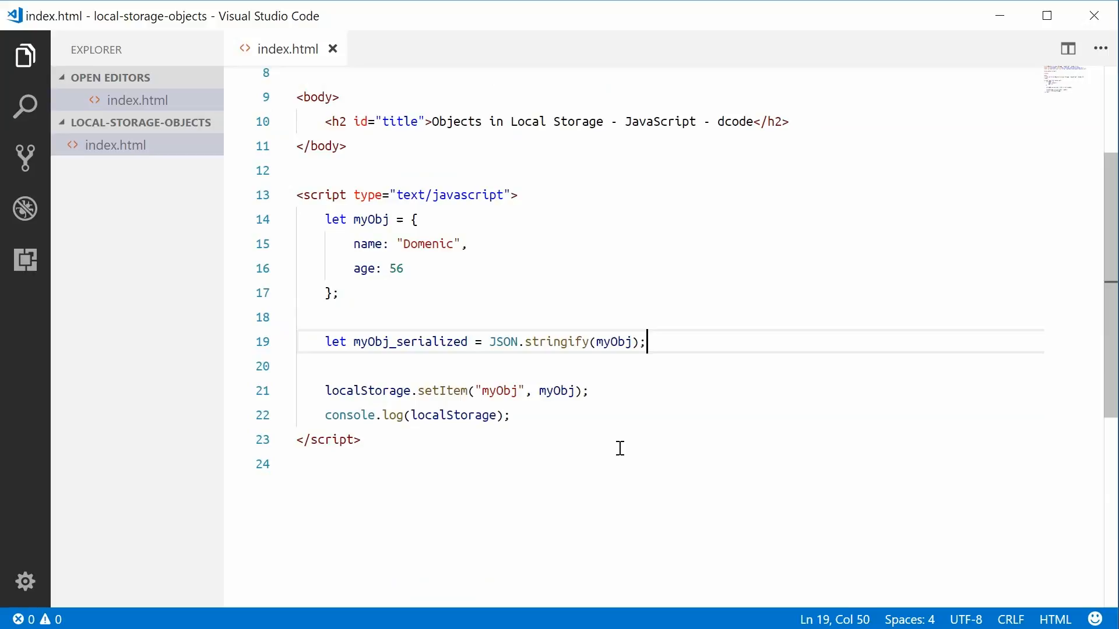
pyautogui.write('console.l')
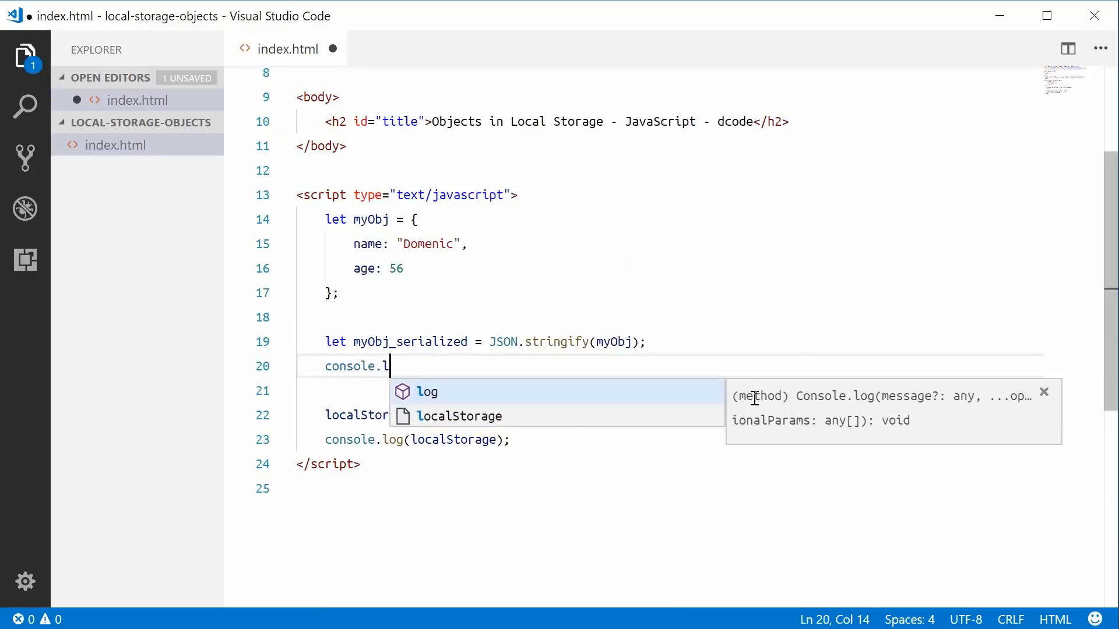
pyautogui.write('og(myObj_serialized)')
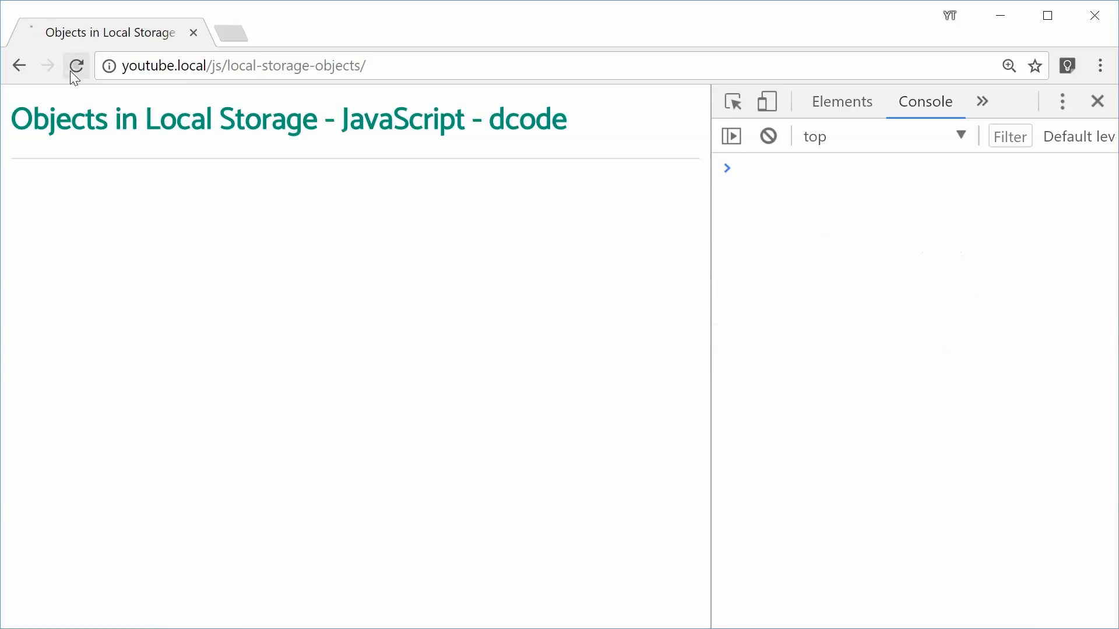
# Reload the page and inspect the logged JSON string {"name":"Domenic","age":56} in the console.
pyautogui.click(77, 65)
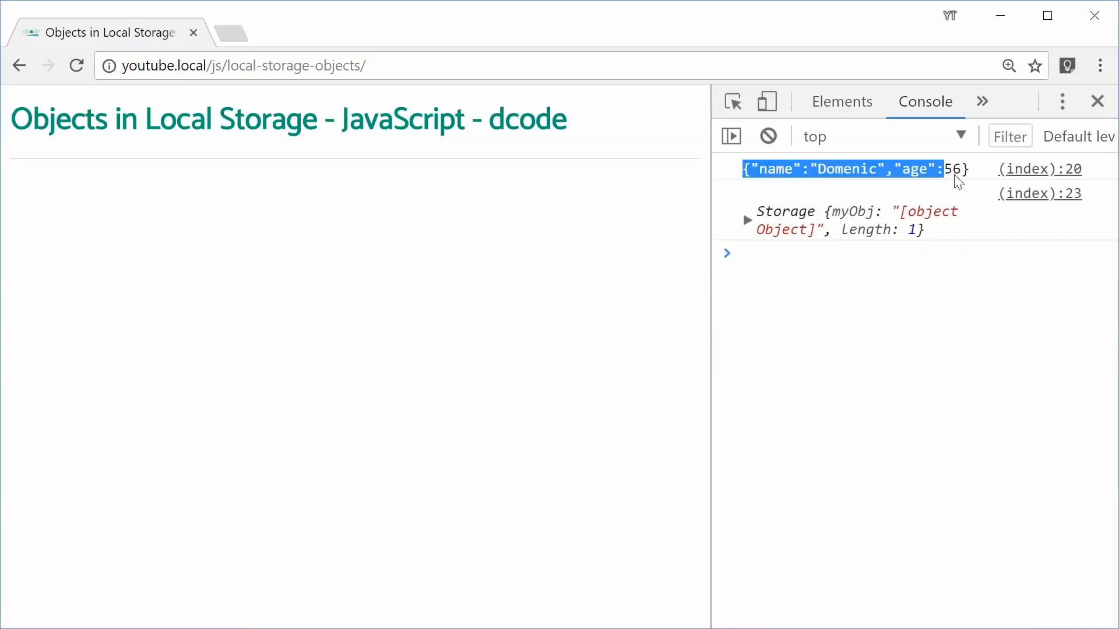
pyautogui.click(869, 325)
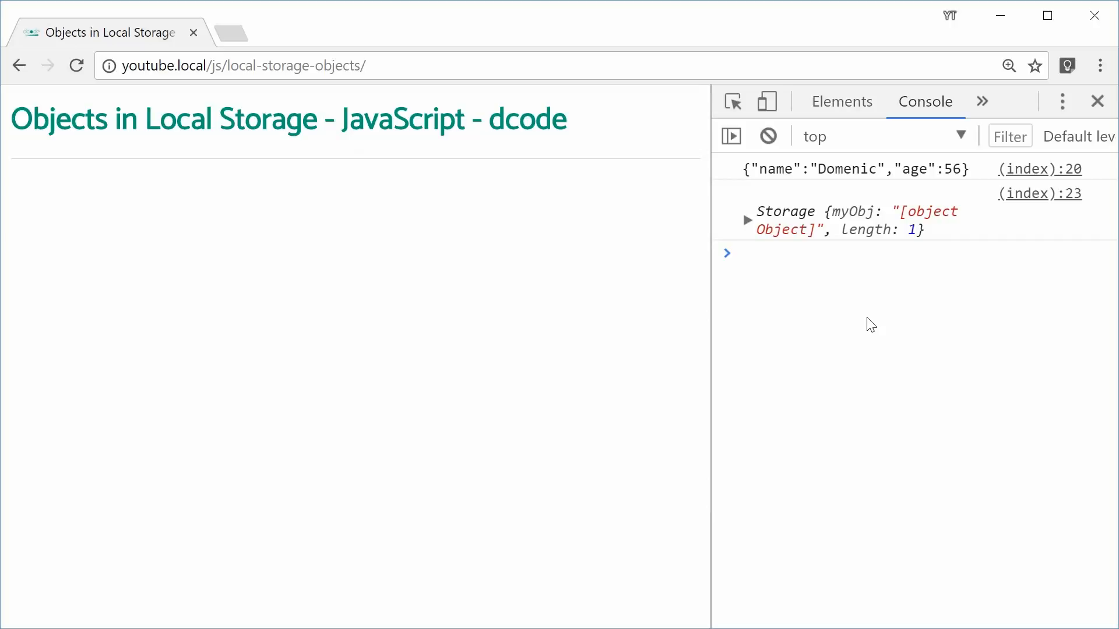
pyautogui.click(743, 253)
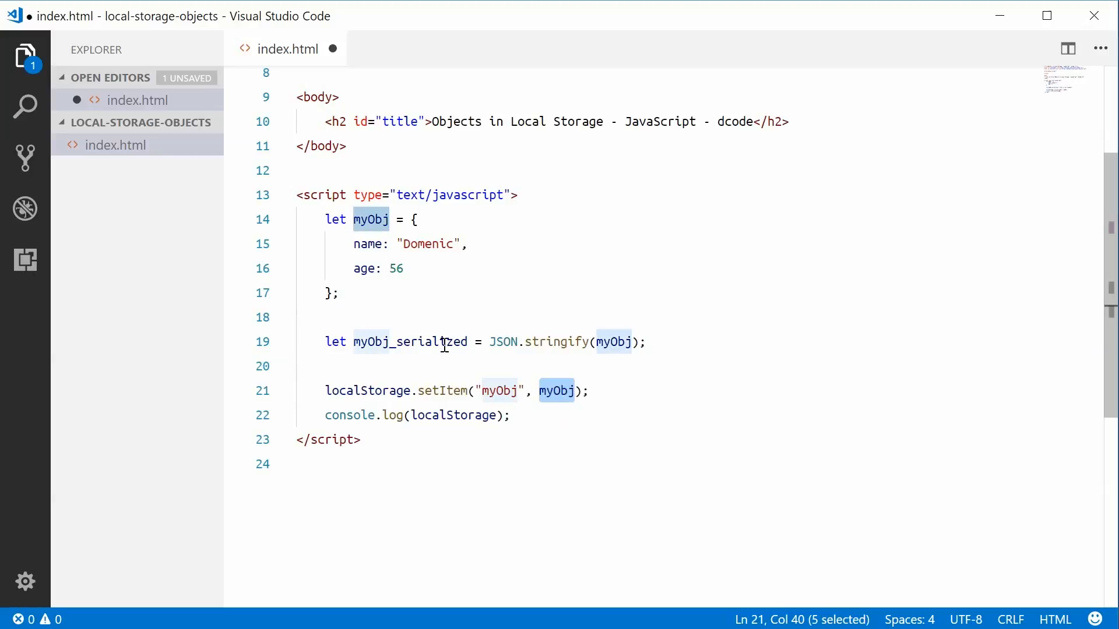
# Change setItem's second argument to myObj_serialized and save the file.
pyautogui.click(554, 392)
pyautogui.write('_serialized')
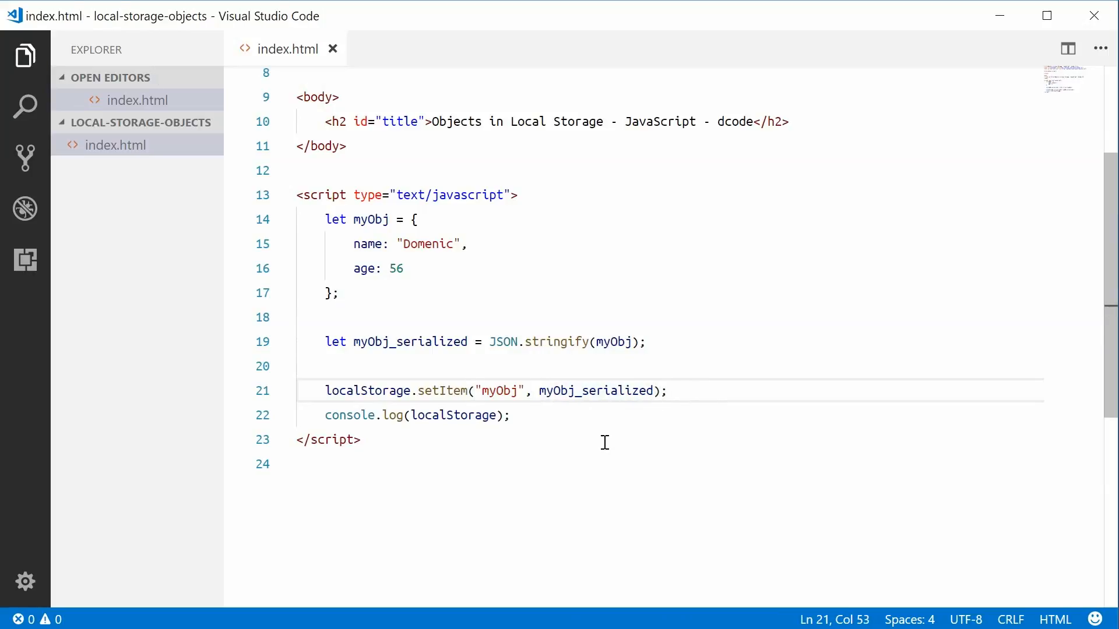
pyautogui.click(509, 415)
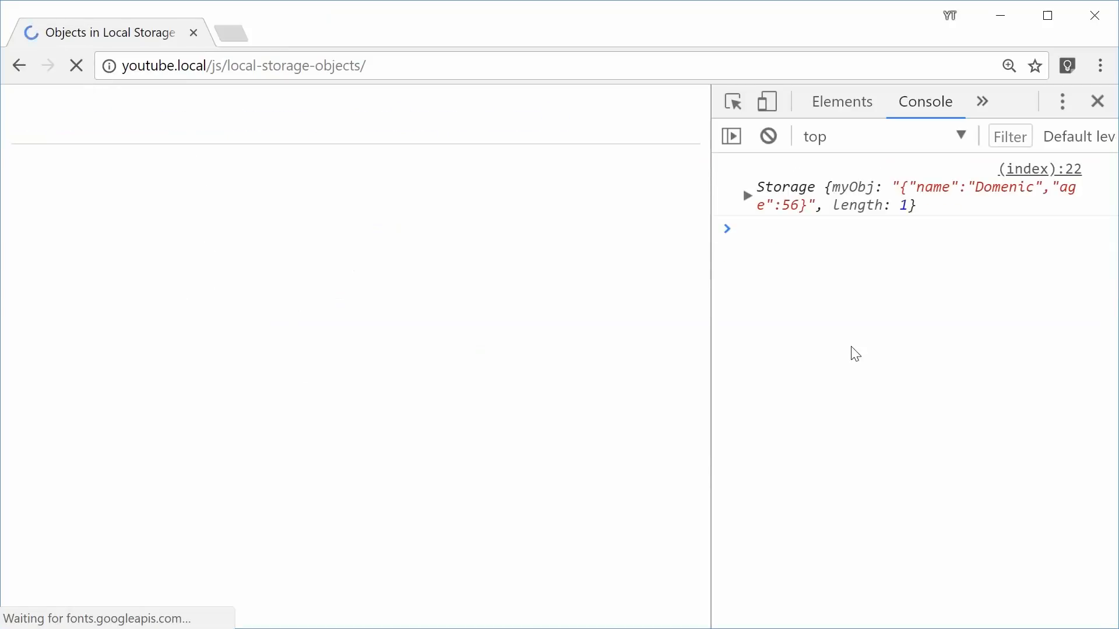
# Expand the logged Storage entry confirming myObj holds the JSON string of name and age.
pyautogui.click(748, 194)
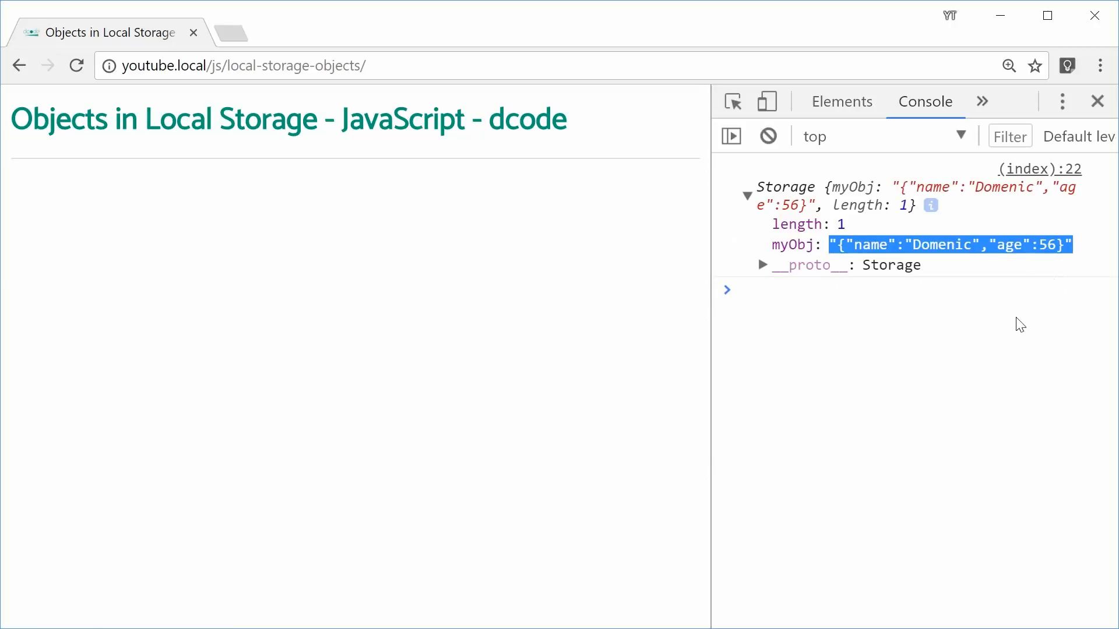
pyautogui.click(743, 290)
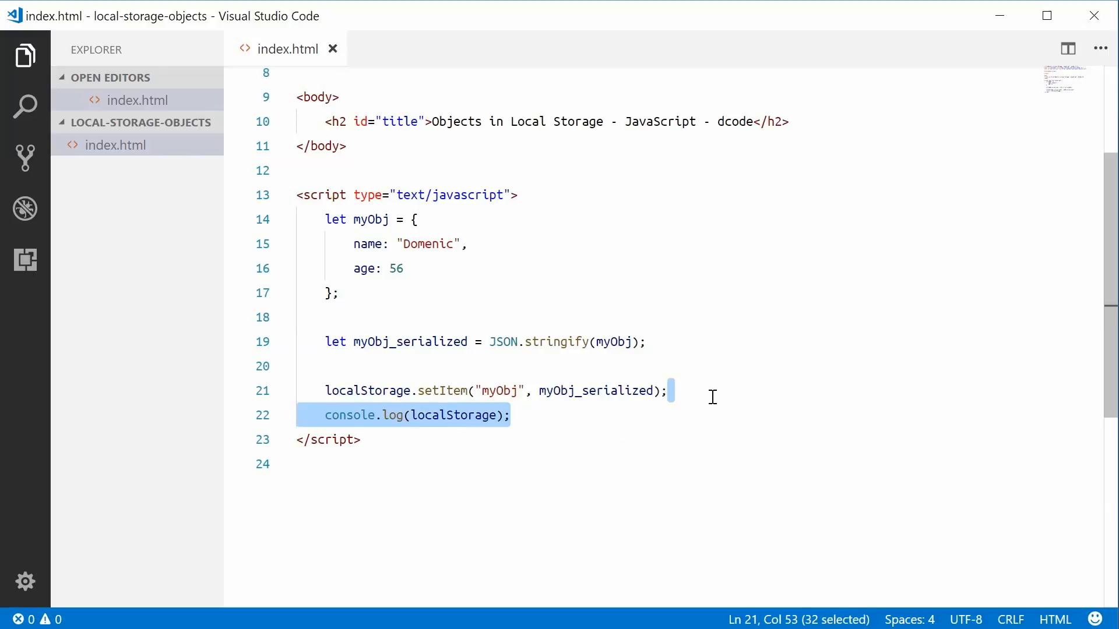
# Remove the localStorage log line and start let myObj_deserialized = on line 23.
pyautogui.press('Delete')
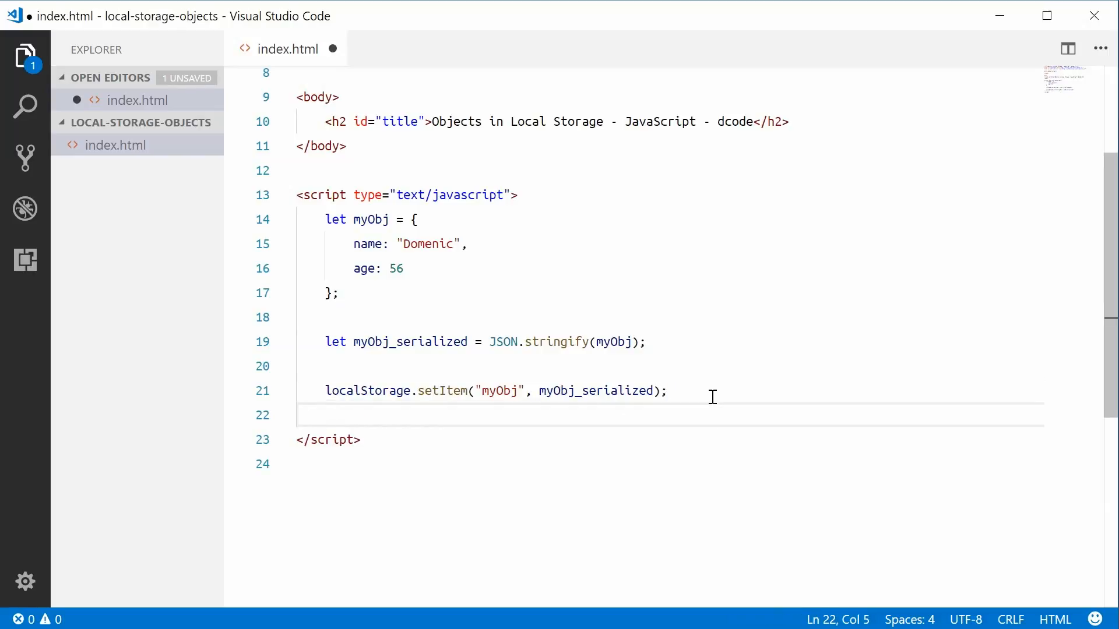
pyautogui.write('let')
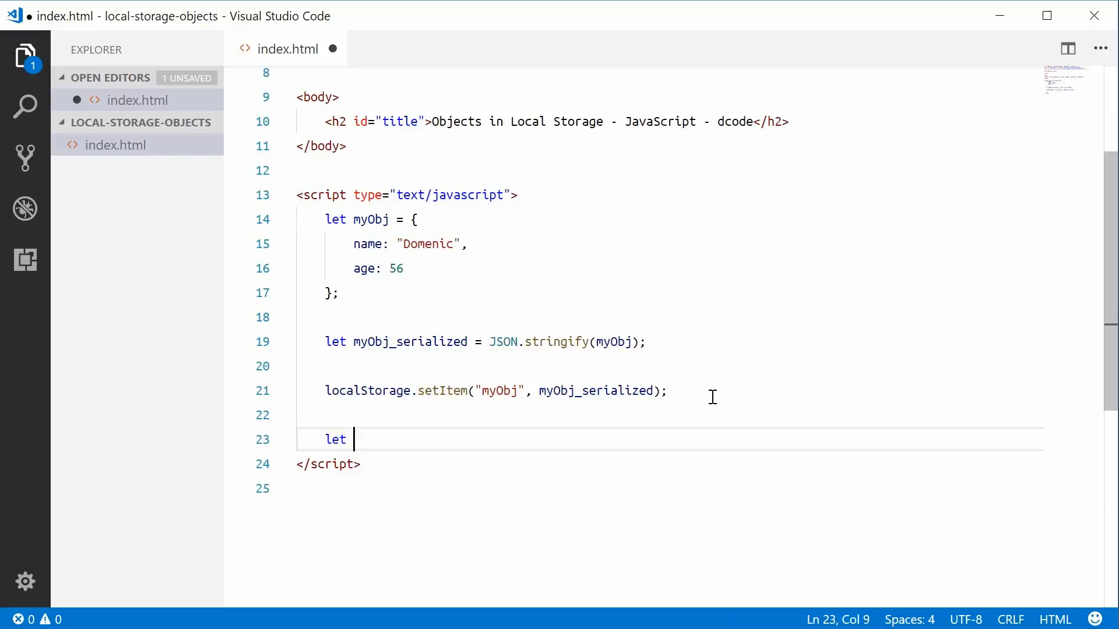
pyautogui.write('myObj_d')
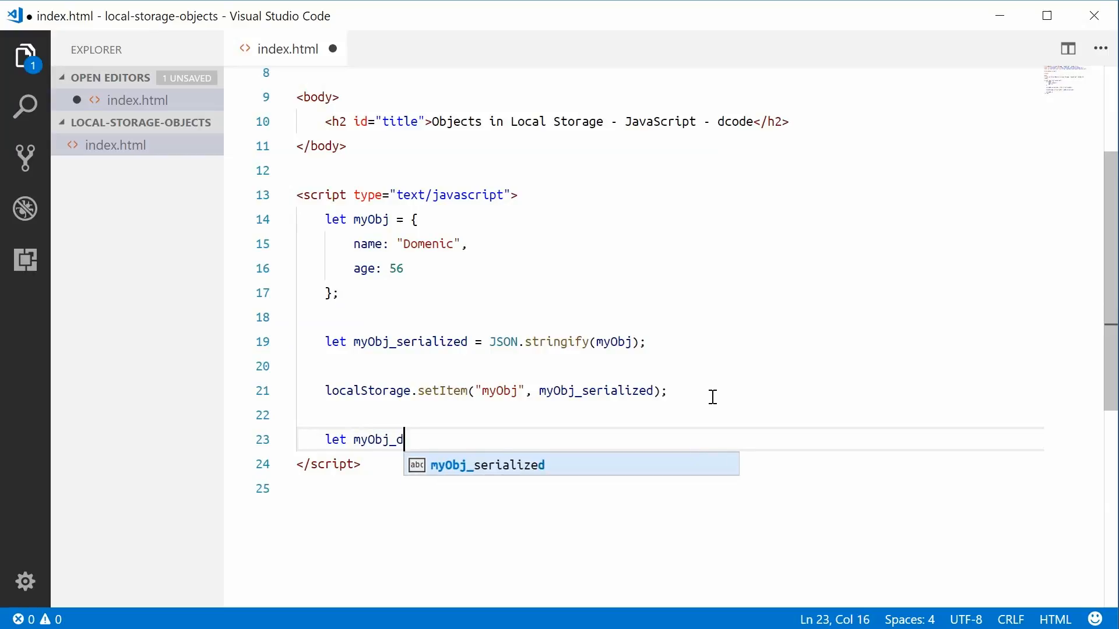
pyautogui.write('eserialized')
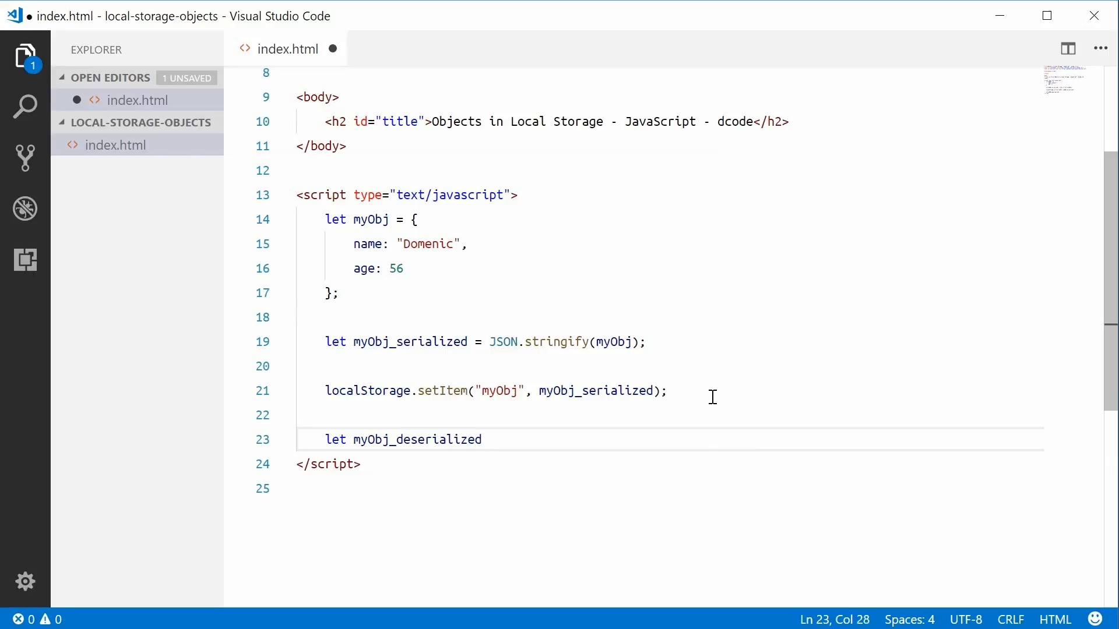
pyautogui.doubleClick(417, 440)
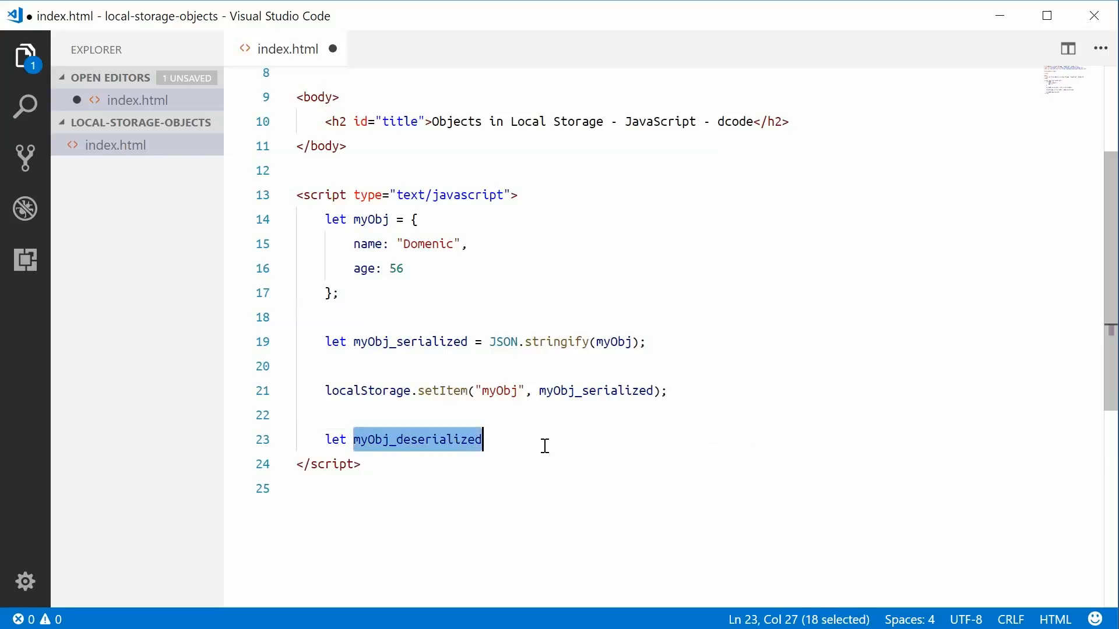
pyautogui.press('Delete')
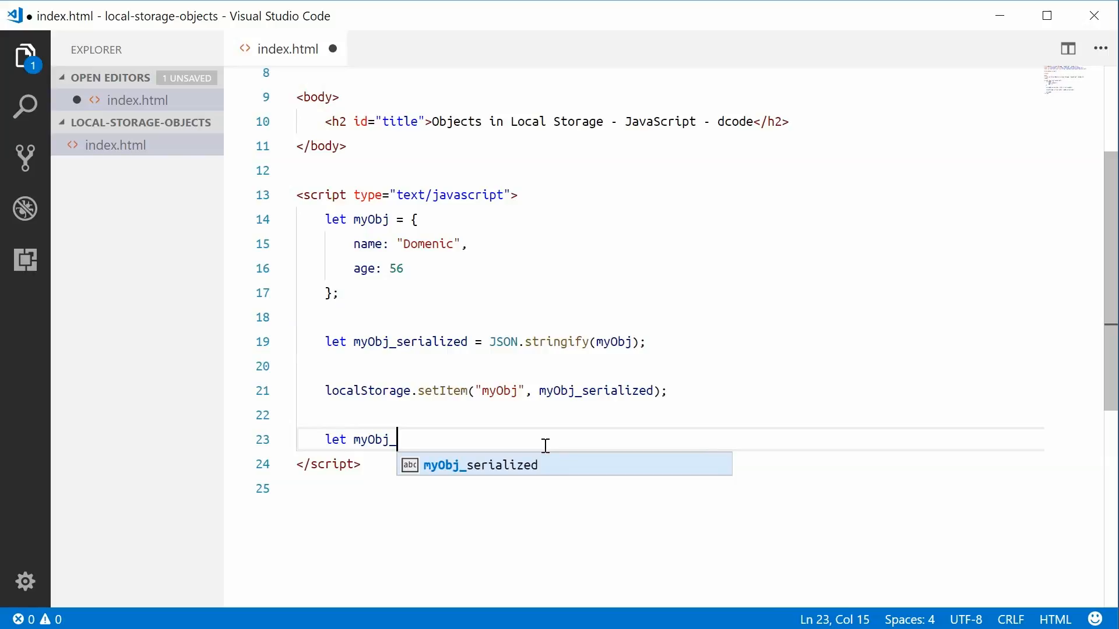
pyautogui.write('deseri')
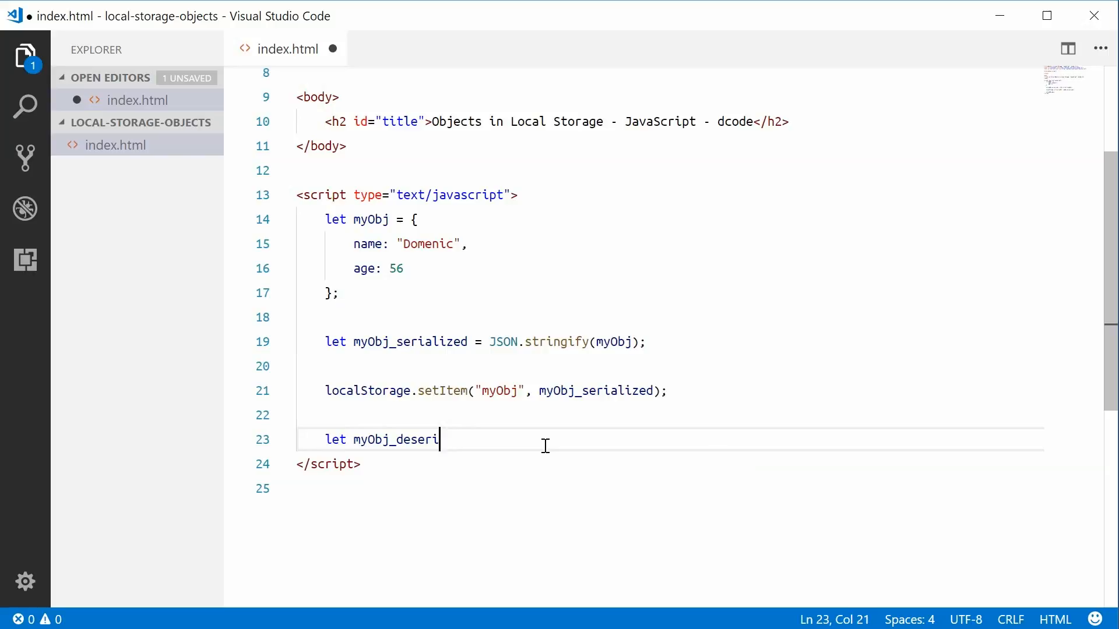
pyautogui.write('alized =')
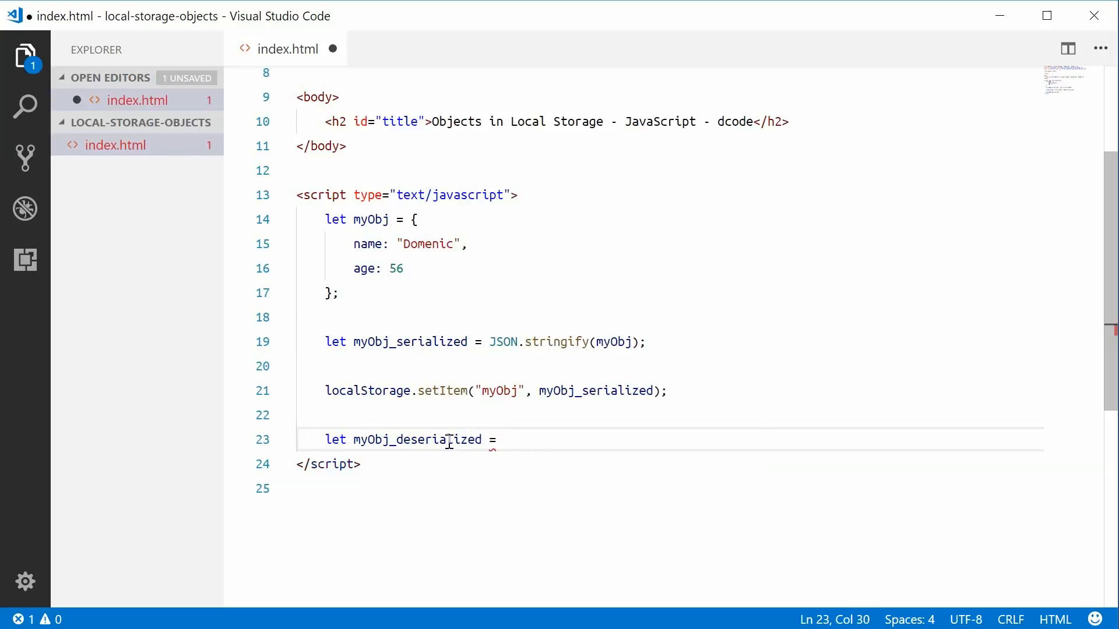
pyautogui.doubleClick(417, 440)
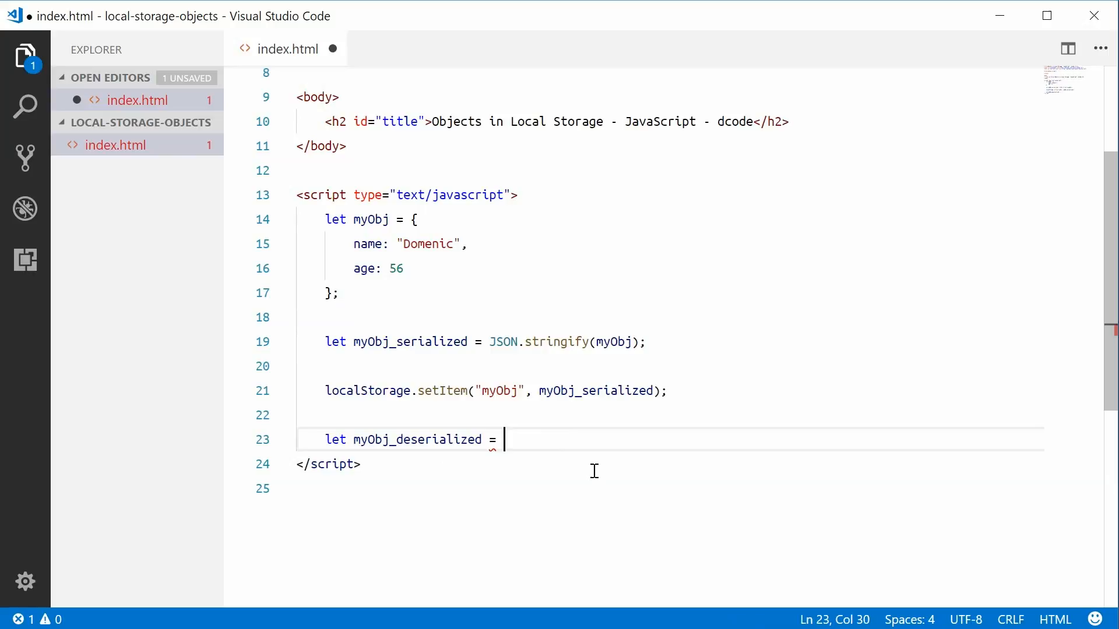
# Complete the line as JSON.parse(localStorage.getItem("myObj")); and save.
pyautogui.write('localStorage.')
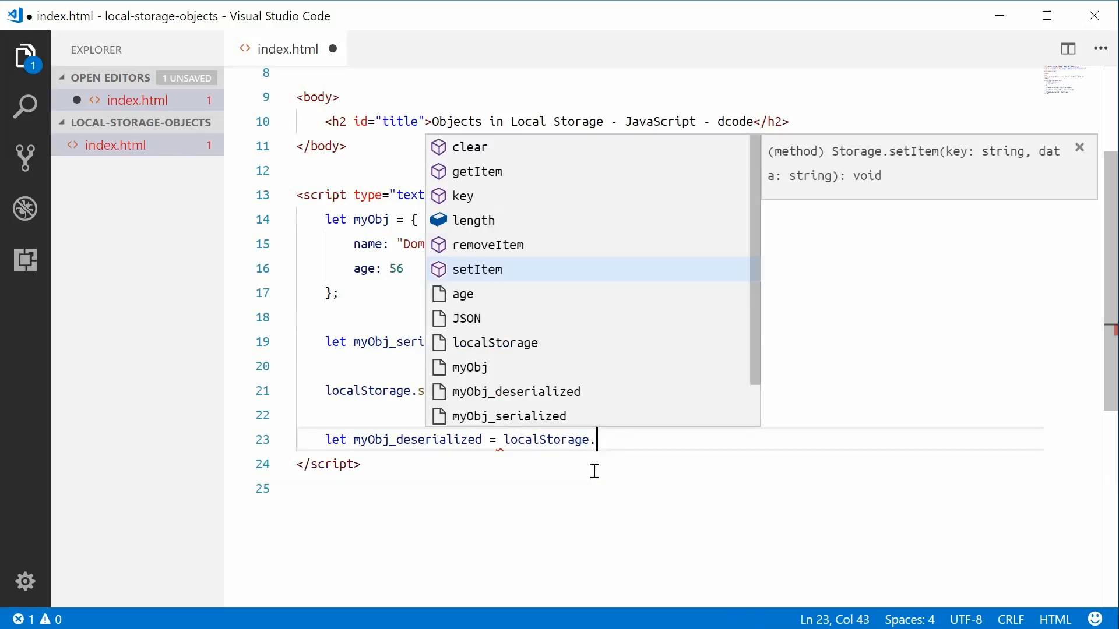
pyautogui.write('getItem')
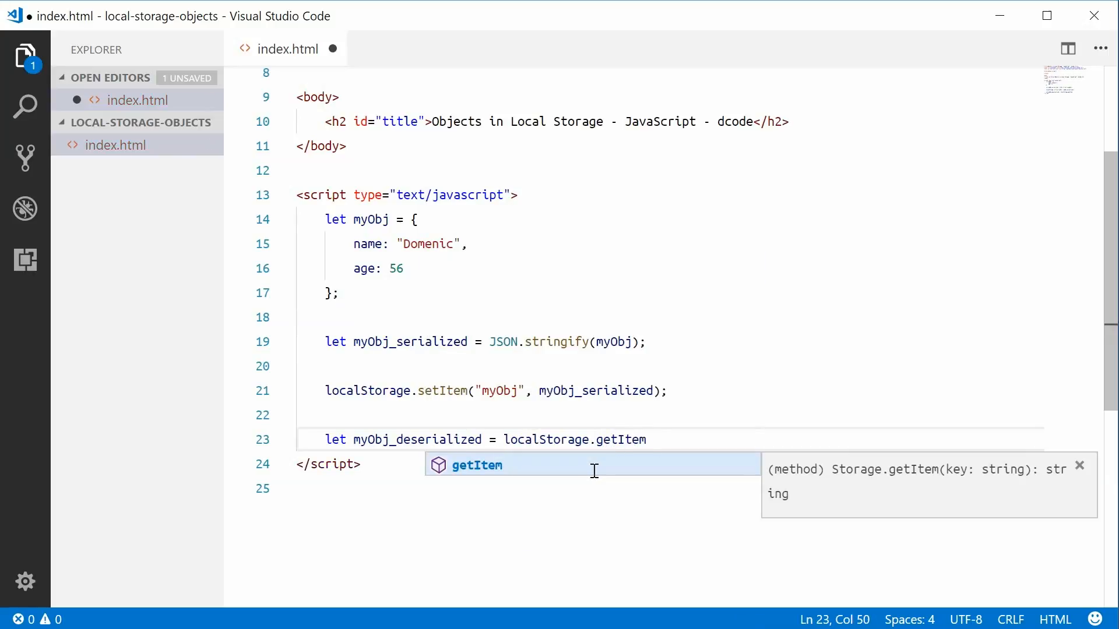
pyautogui.write('("myObj")')
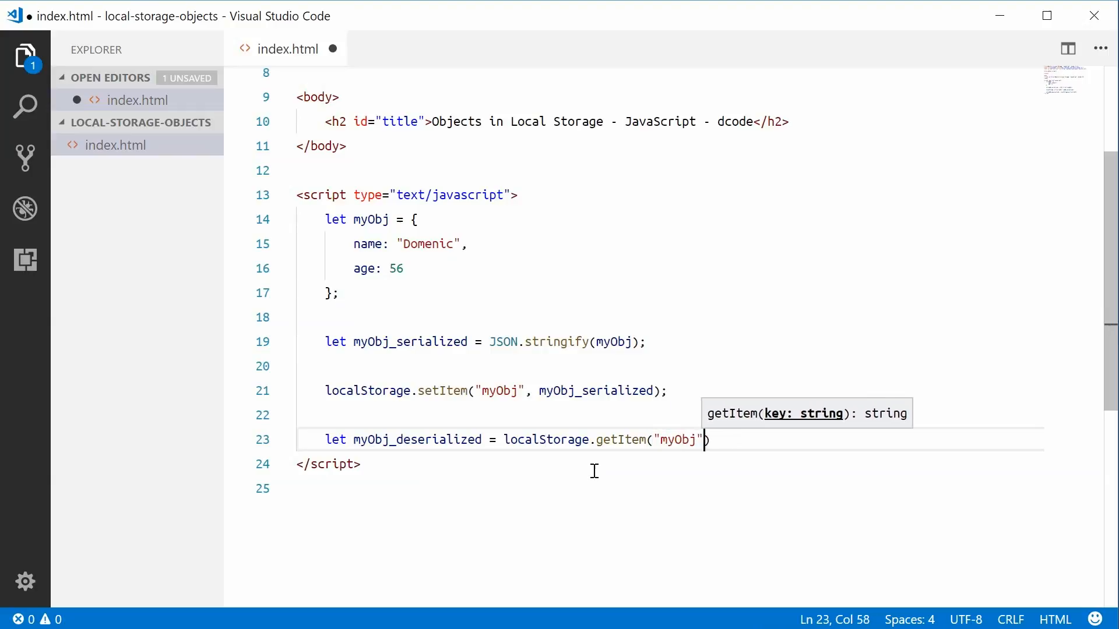
pyautogui.write(');')
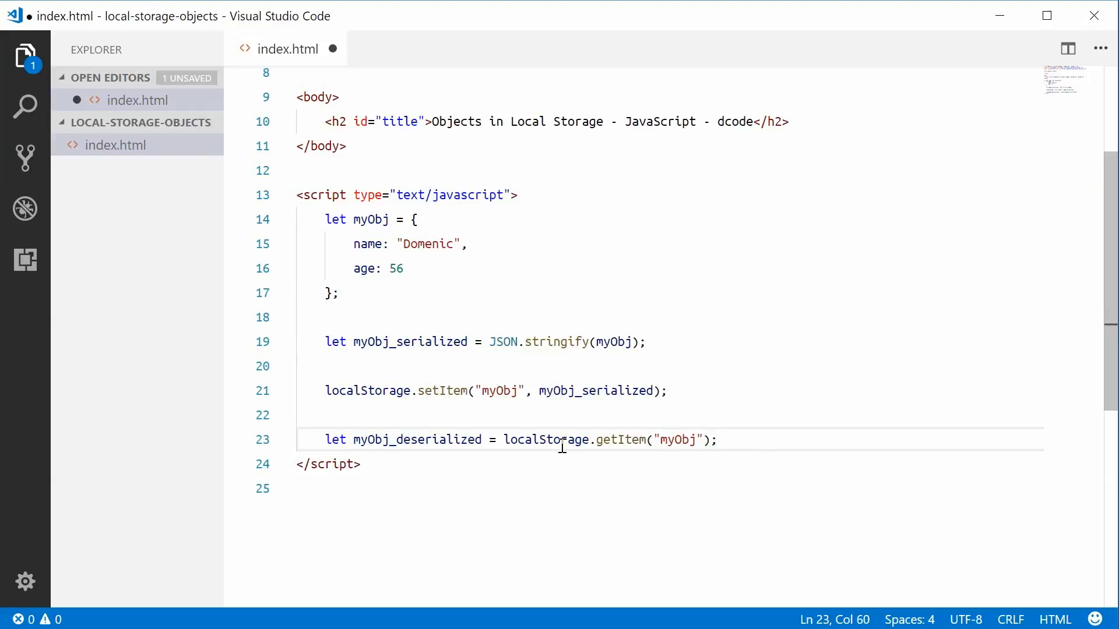
pyautogui.moveTo(505, 439); pyautogui.dragTo(713, 440)
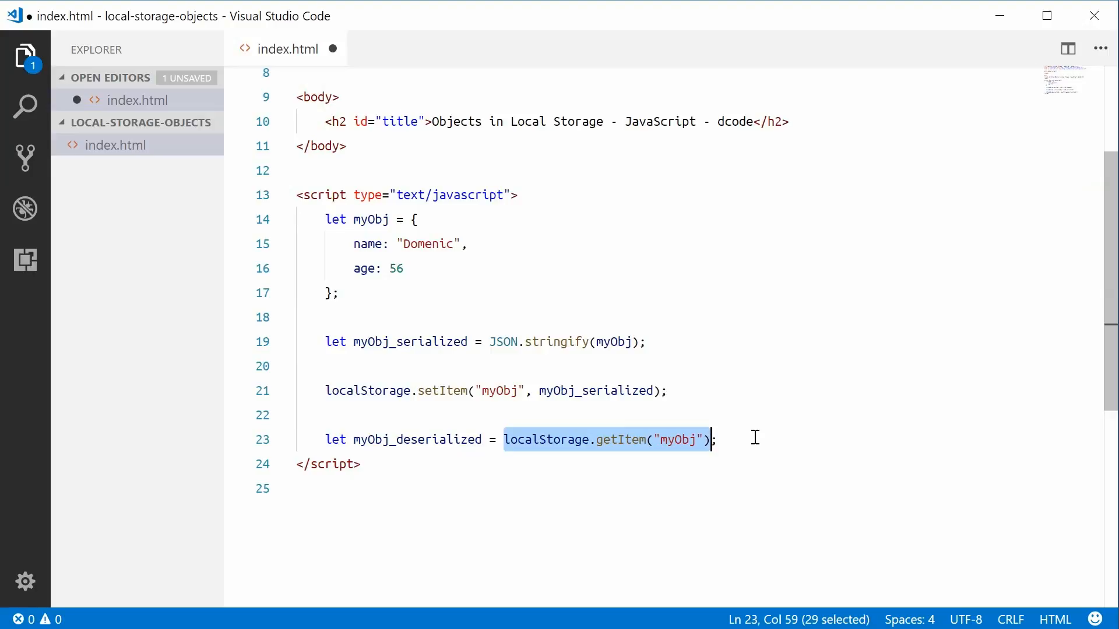
pyautogui.doubleClick(417, 439)
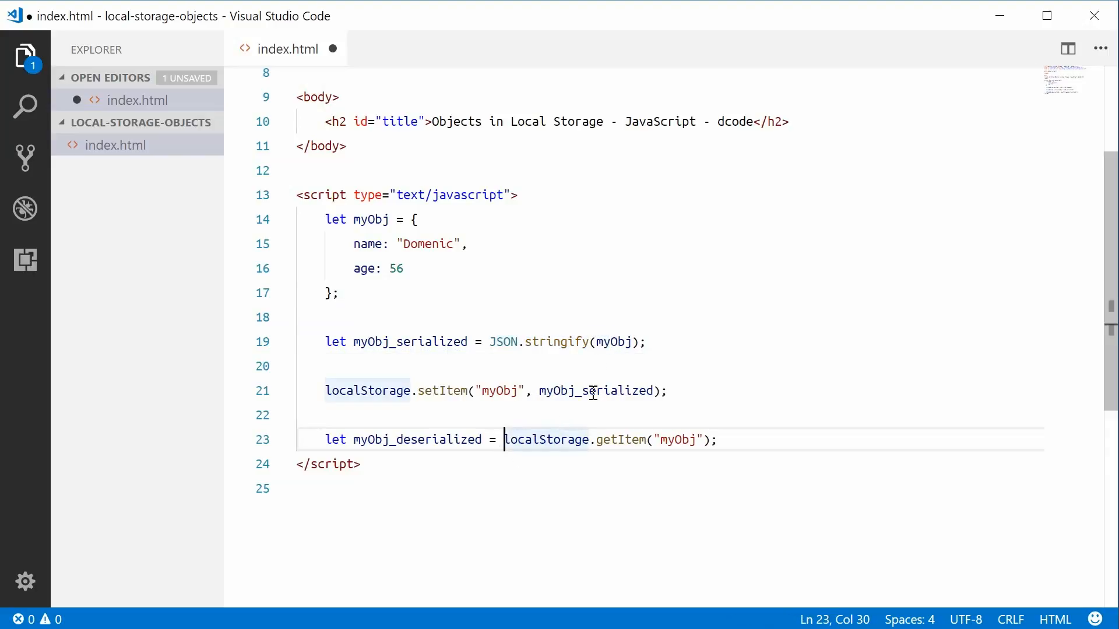
pyautogui.write('JSON.parse(')
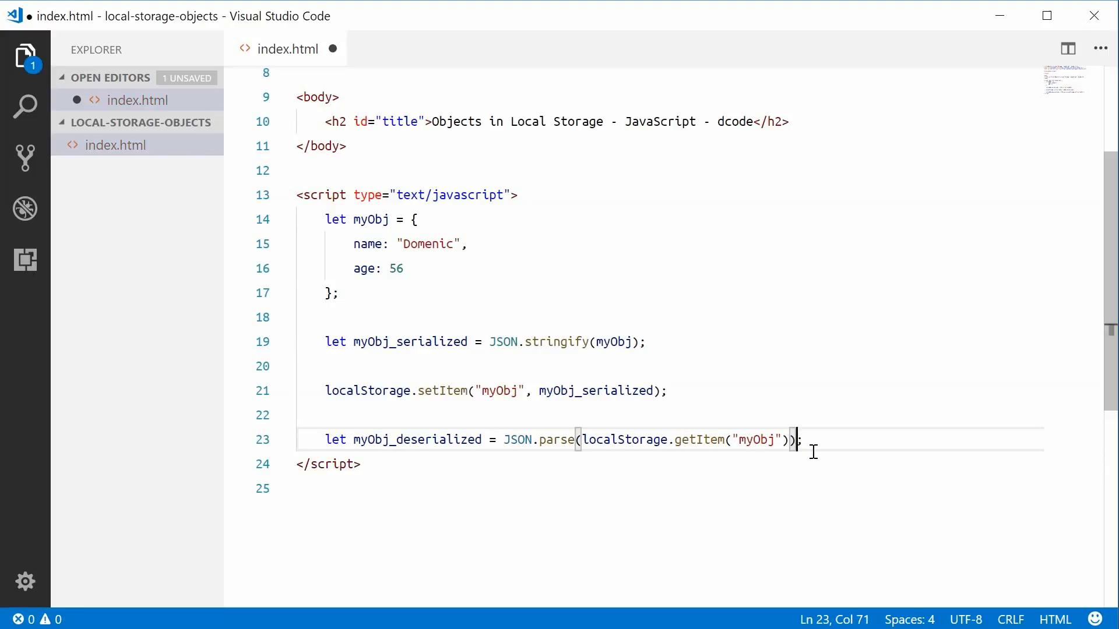
pyautogui.press('ctrl+s')
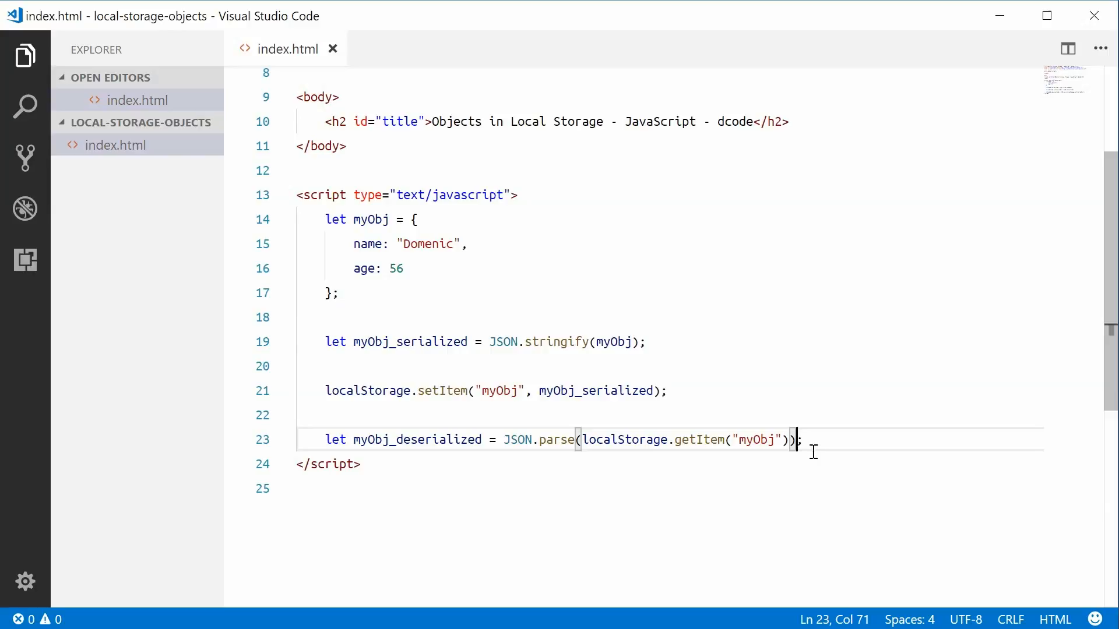
pyautogui.moveTo(557, 435)
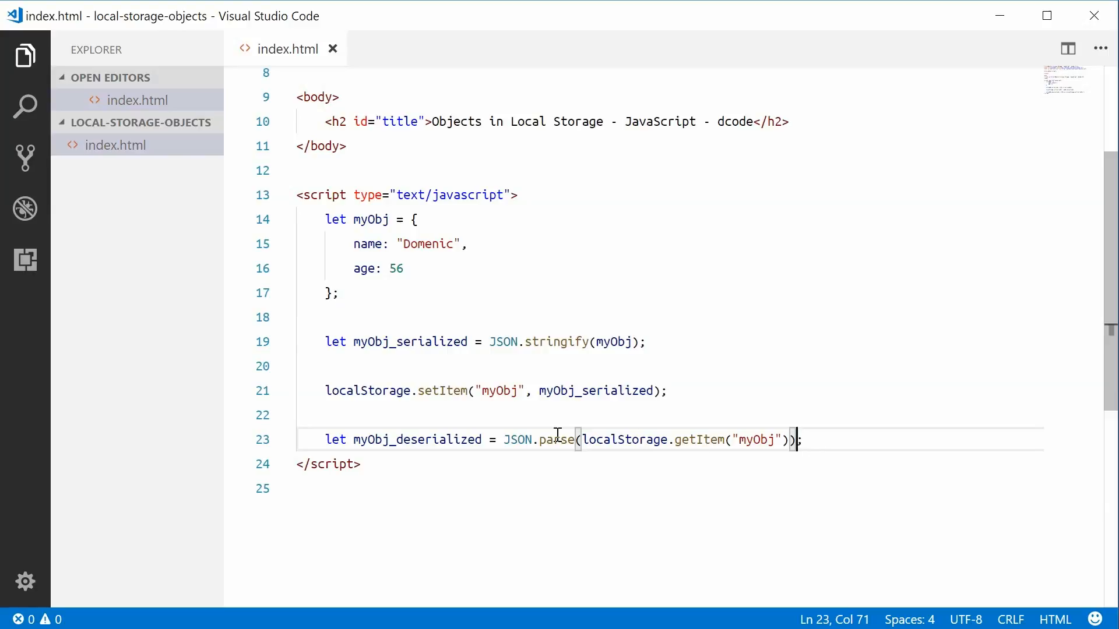
# Add console.log(myObj_deserialized) on a new line after the parse statement.
pyautogui.doubleClick(416, 439)
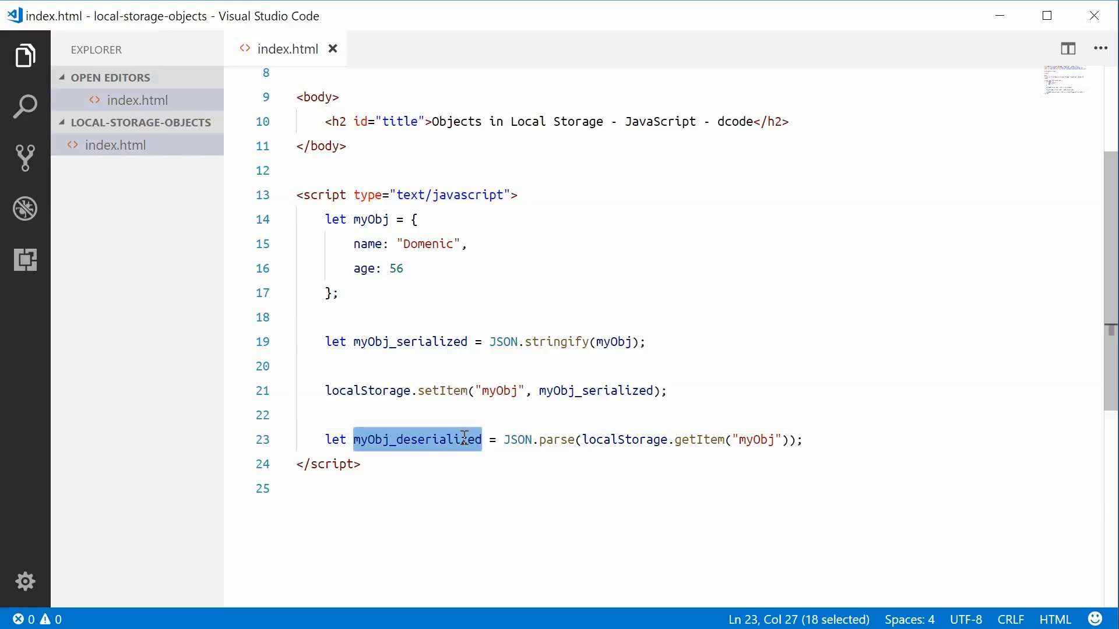
pyautogui.click(804, 439)
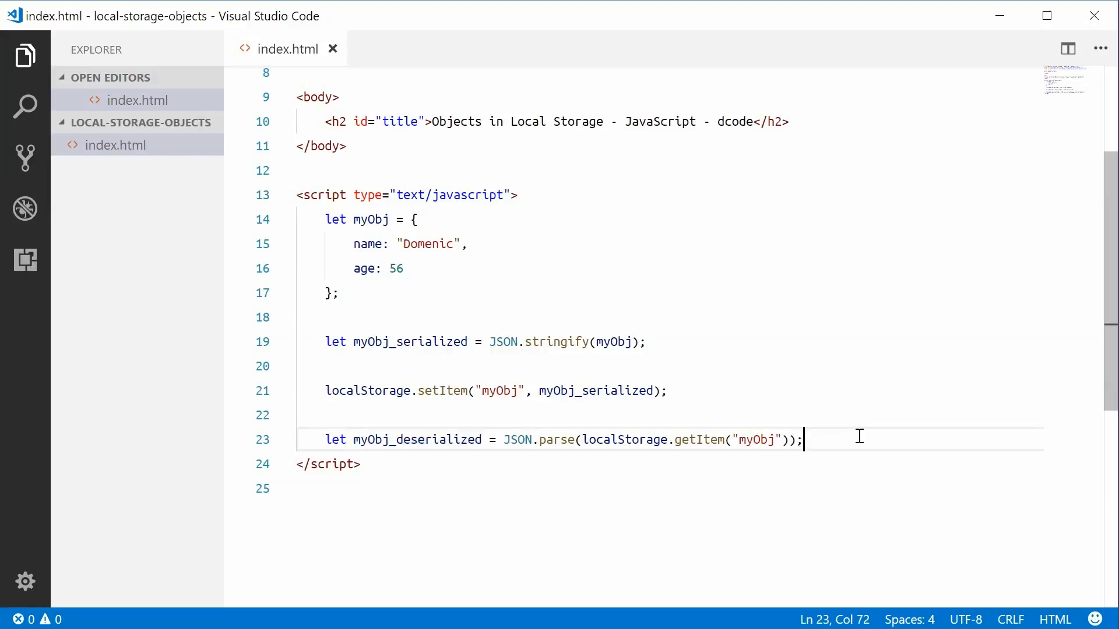
pyautogui.press('enter')
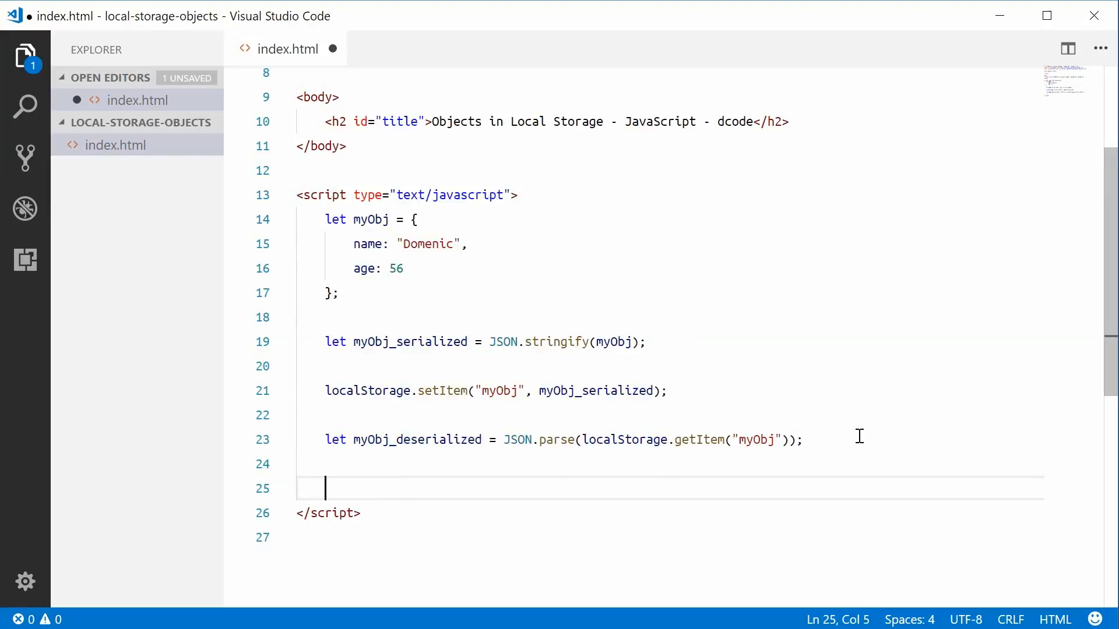
pyautogui.write('console.log(')
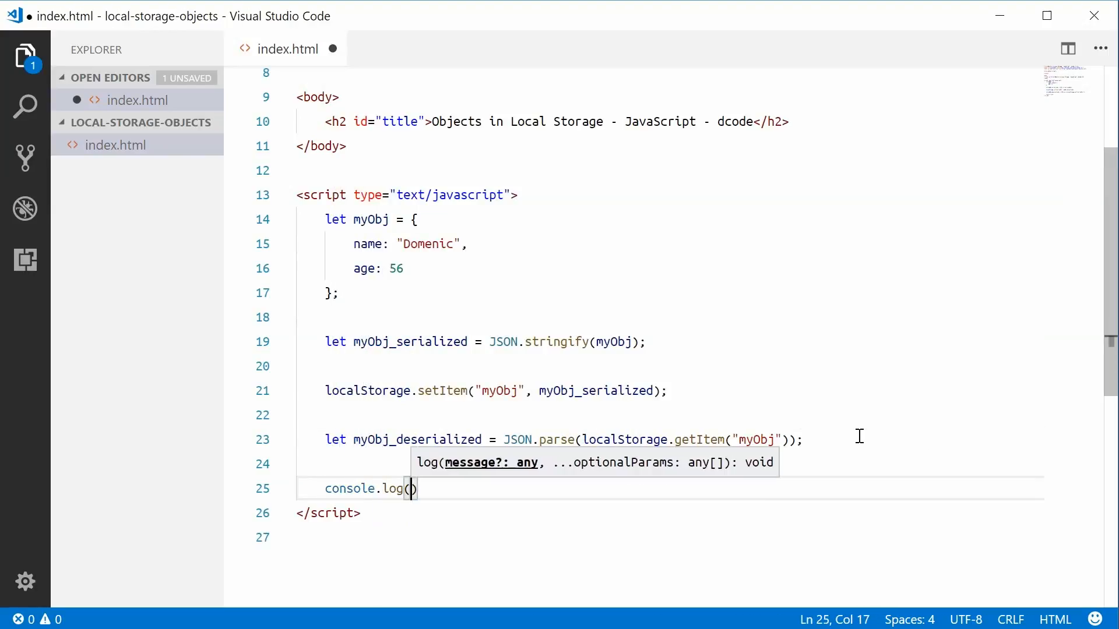
pyautogui.write('myObj_deserialized')
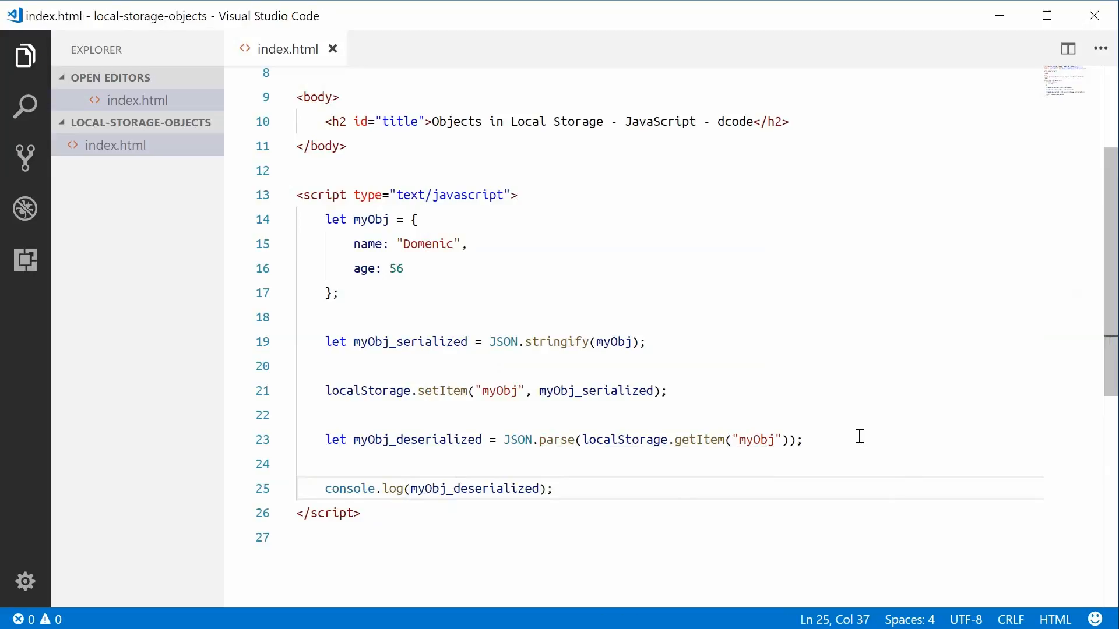
pyautogui.moveTo(325, 219); pyautogui.dragTo(405, 268)
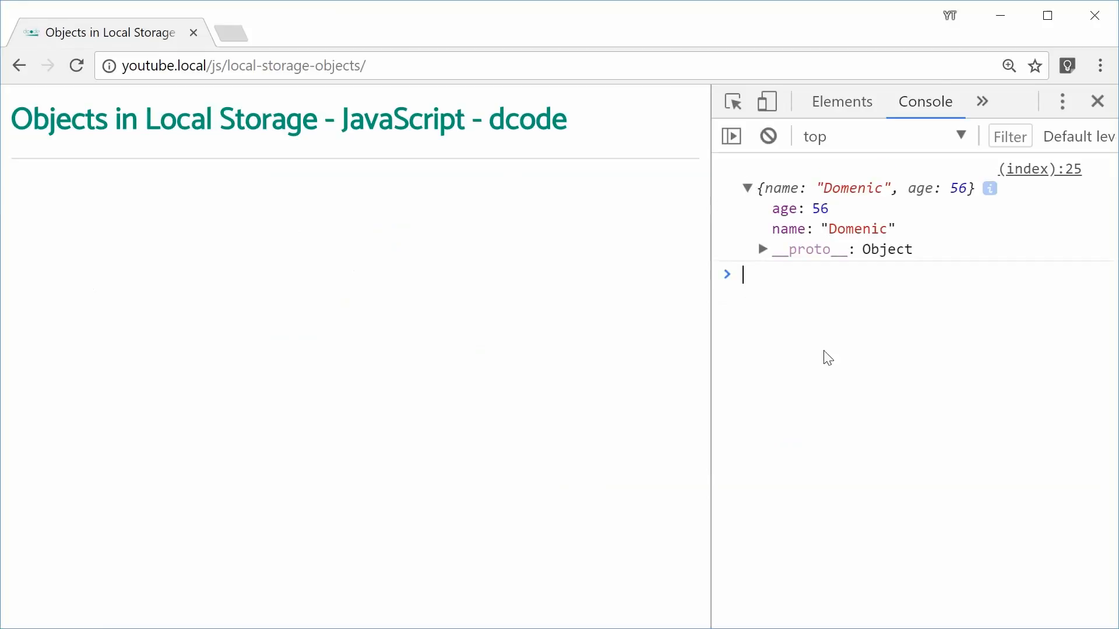
pyautogui.moveTo(844, 366)
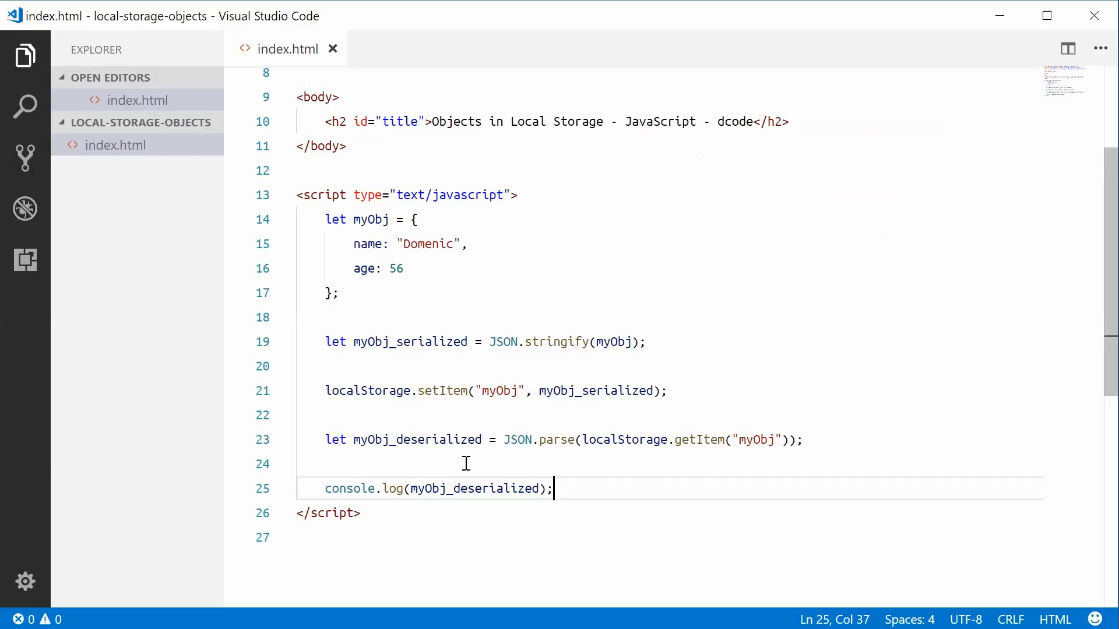
pyautogui.click(490, 390)
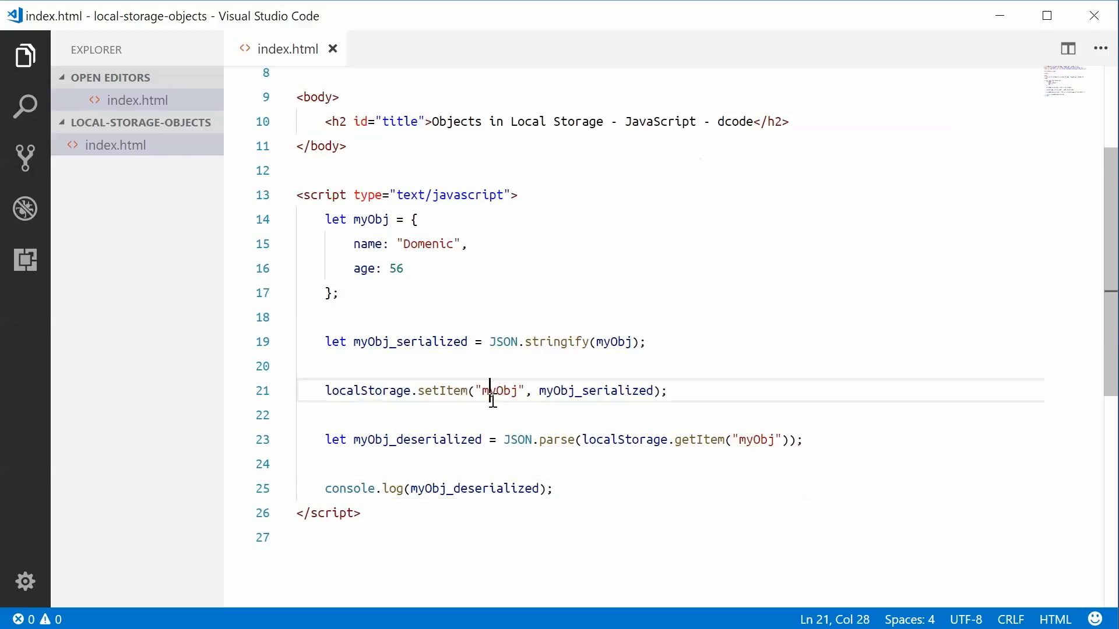
pyautogui.doubleClick(501, 390)
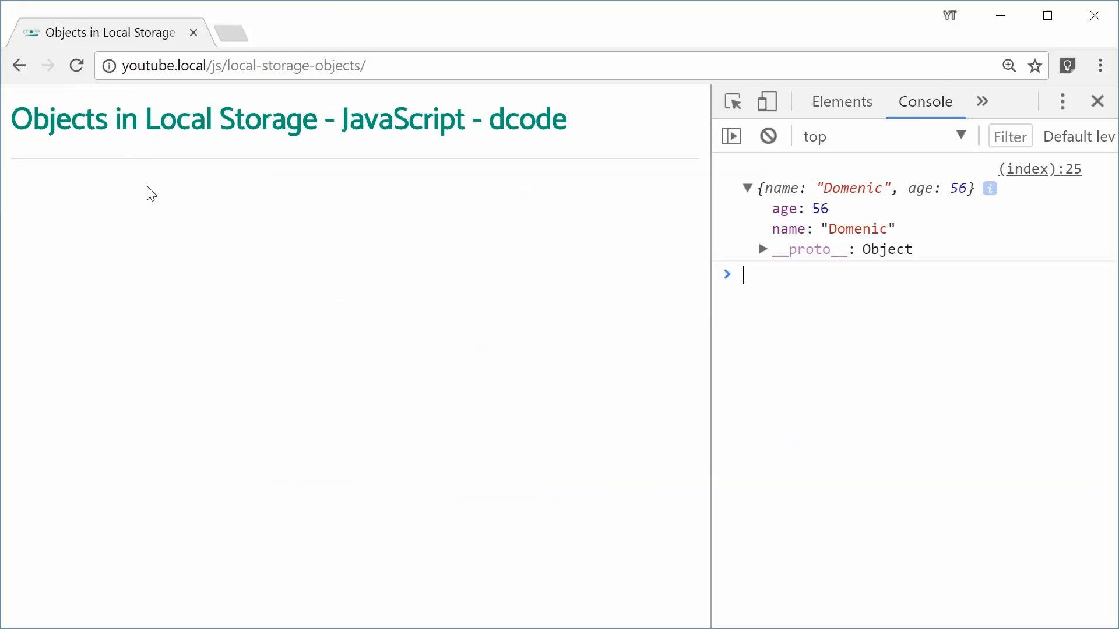
pyautogui.moveTo(156, 181)
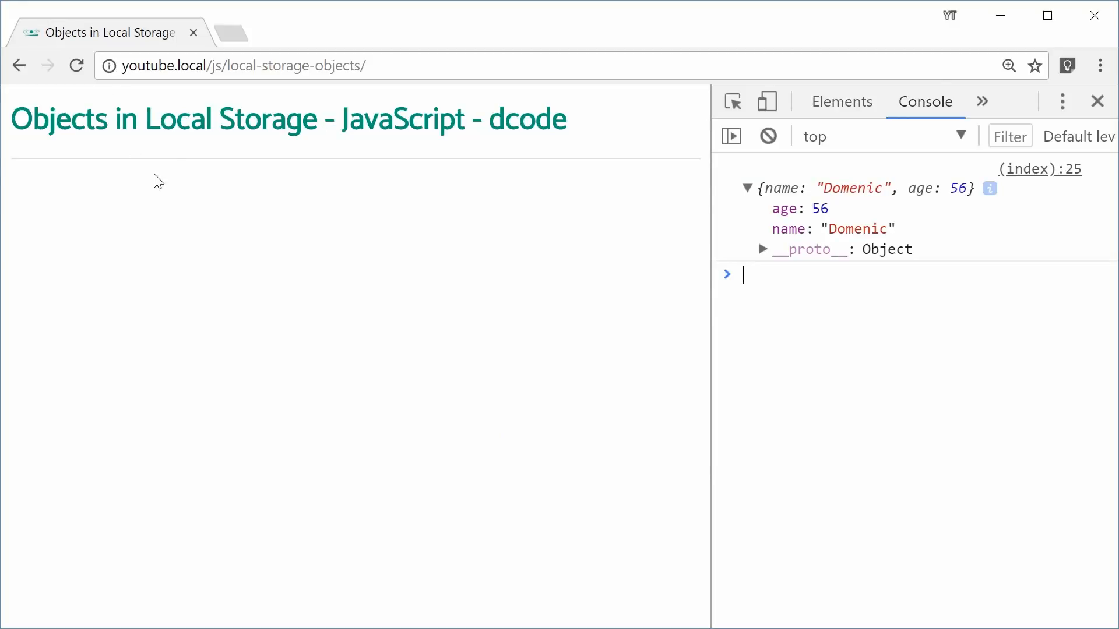